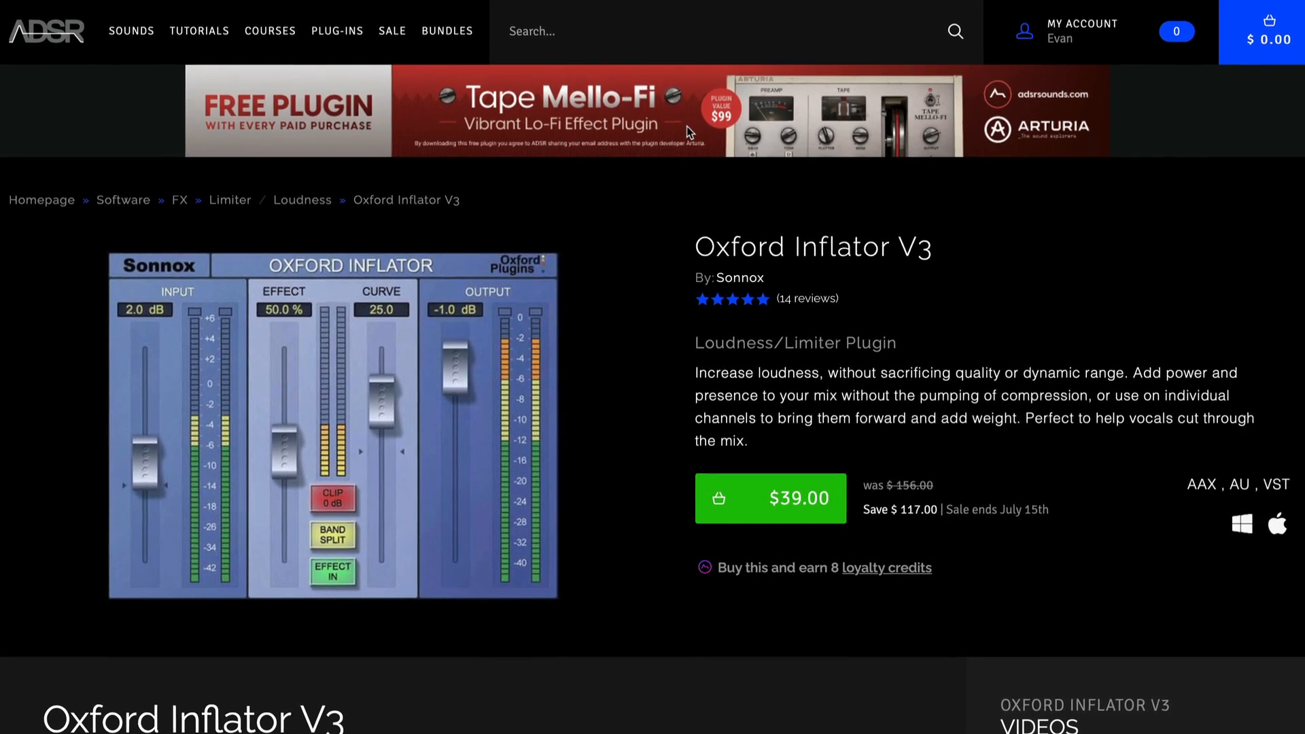
Scroll the mixer view to locate the Tape MELLO-FI inserts
scroll("down", 3)
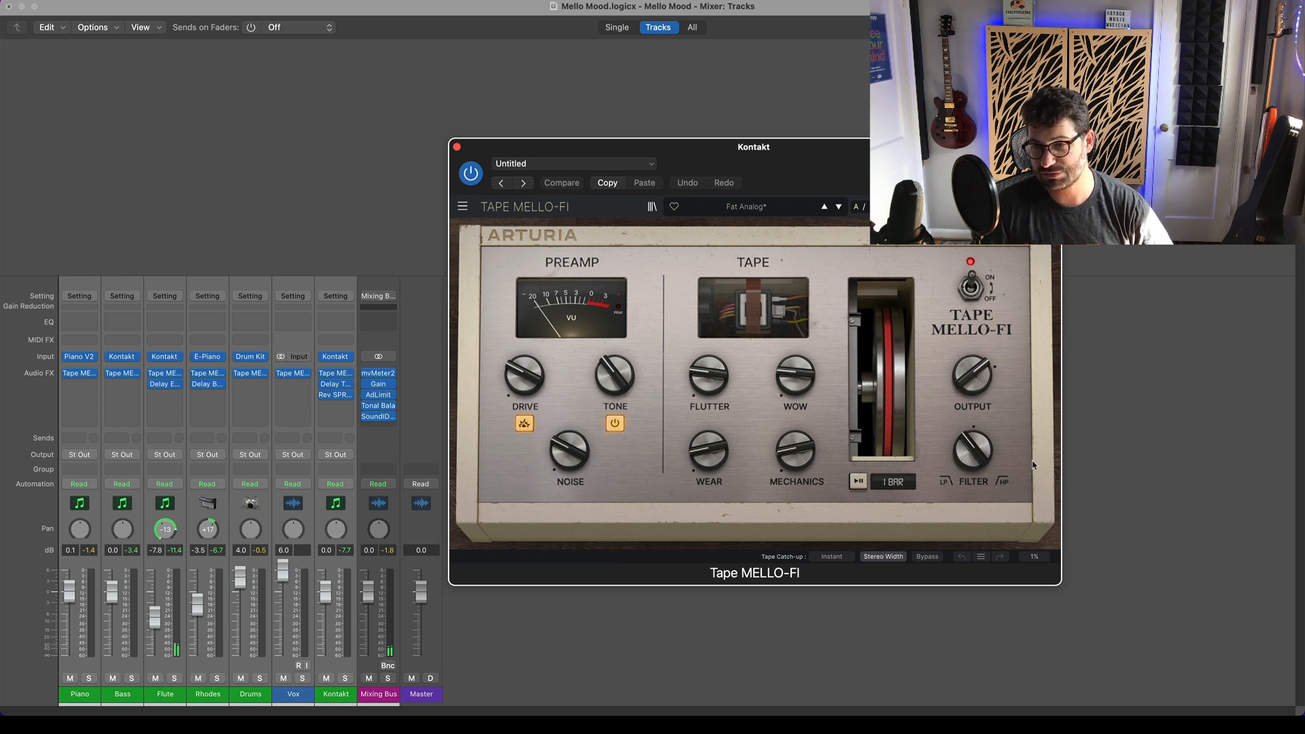
mouse_move(982, 434)
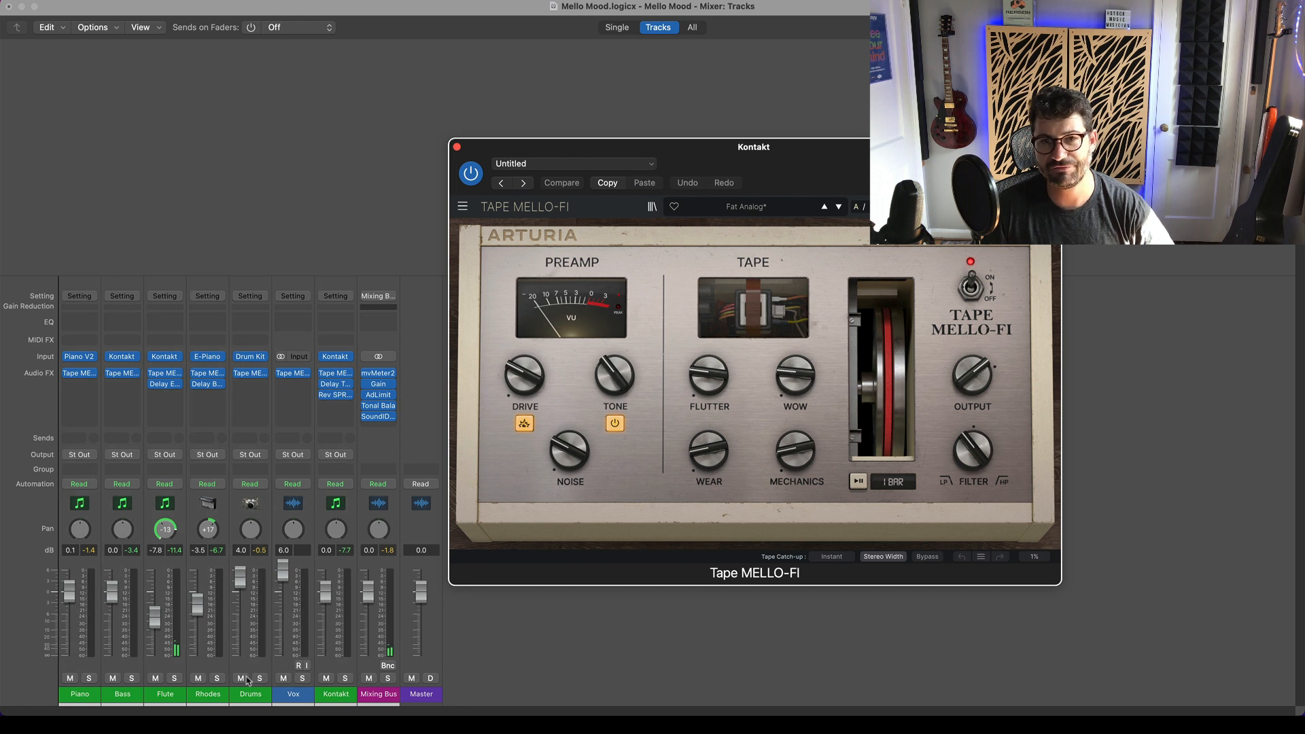
Solo the Drums channel and open its Tape MELLO-FI Audio FX insert
left_click(260, 678)
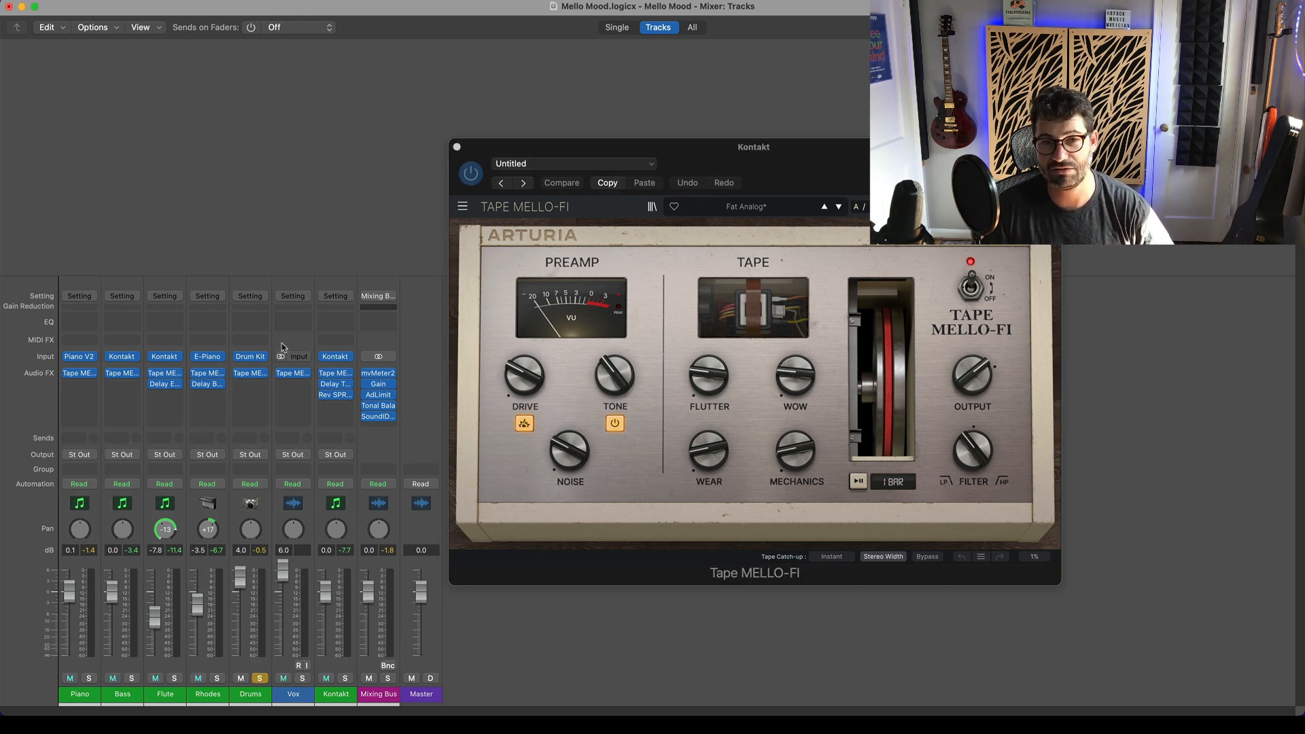
left_click(456, 147)
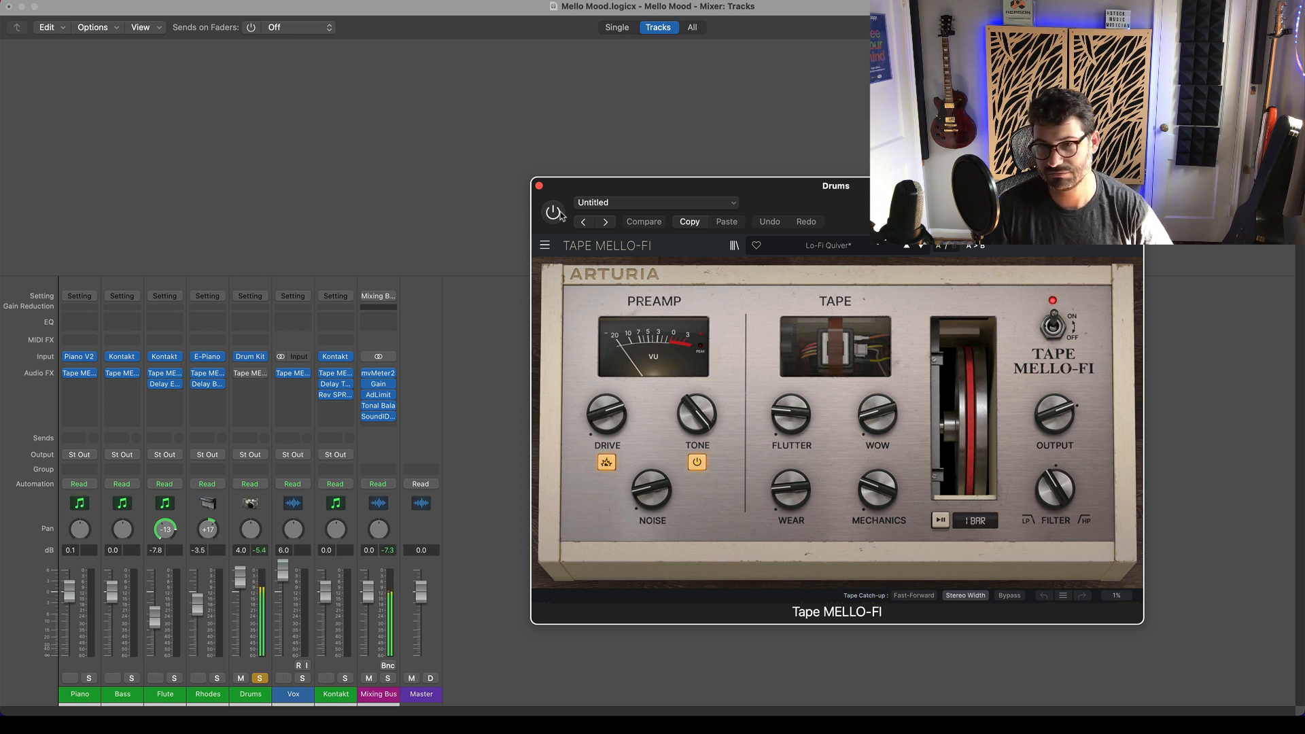
Disable the Tone stage in the Drums Tape MELLO-FI
left_click(553, 213)
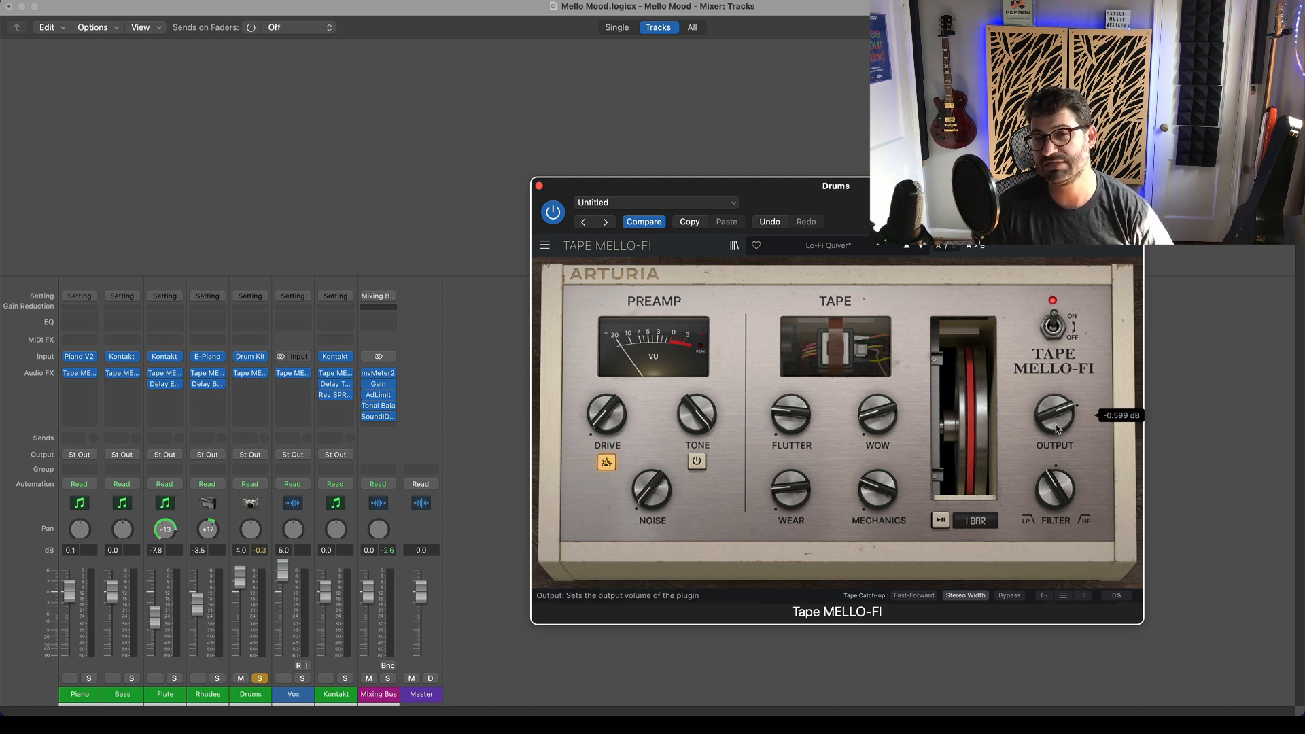
mouse_move(605, 427)
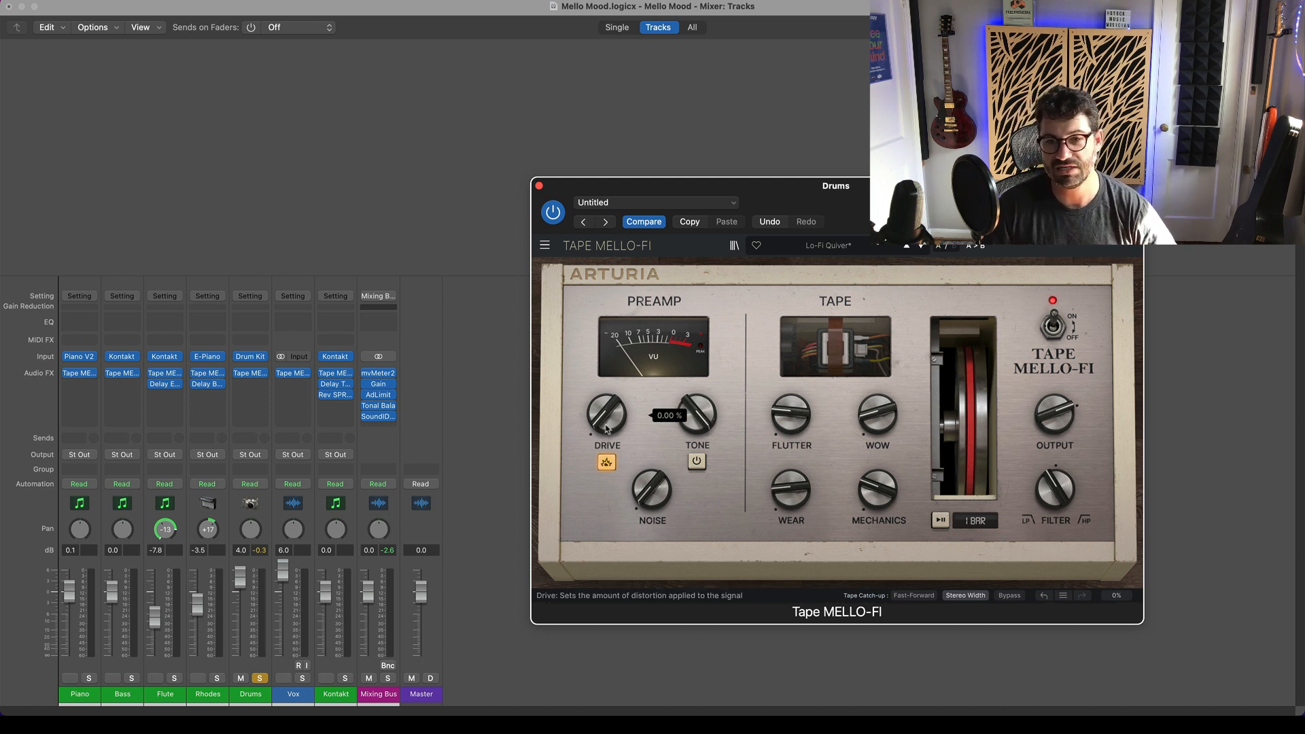
Engage the drive stage, tune Drive between about 38% and 66%, and A/B bypass the effect
left_click(606, 462)
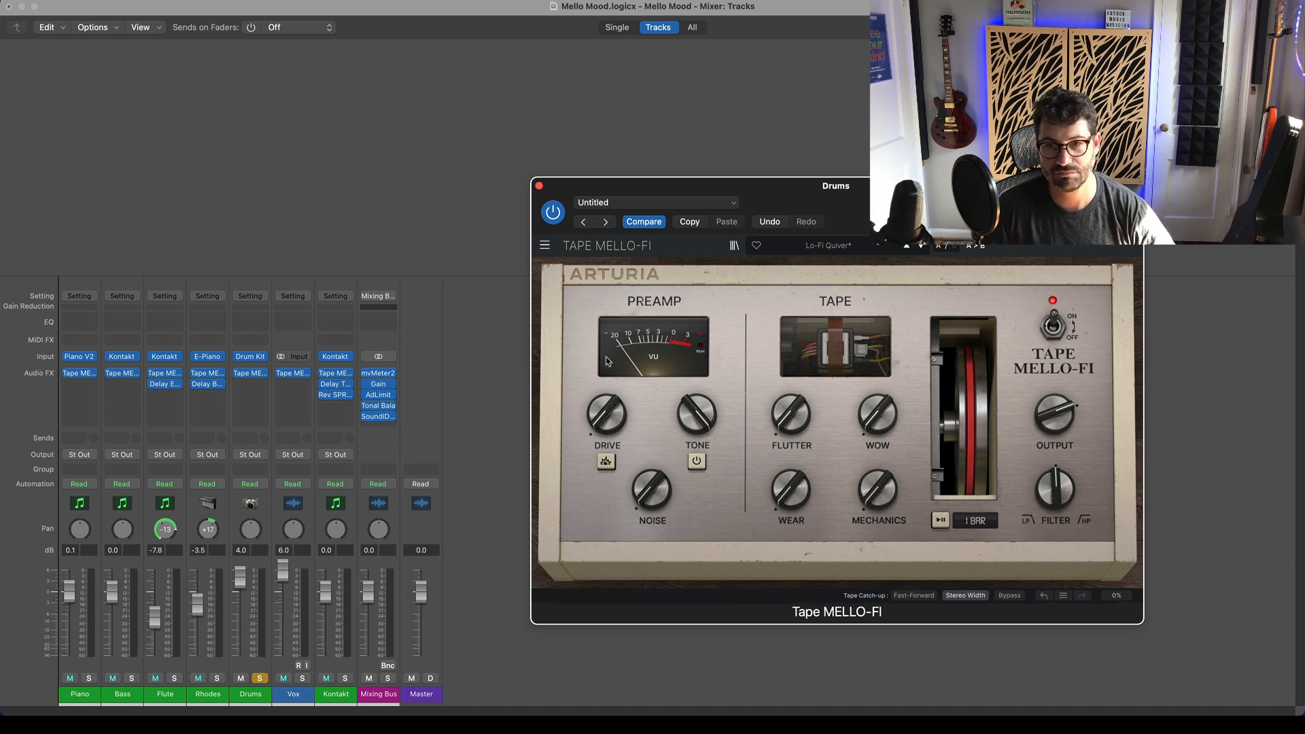
left_click_drag(607, 414, 607, 408)
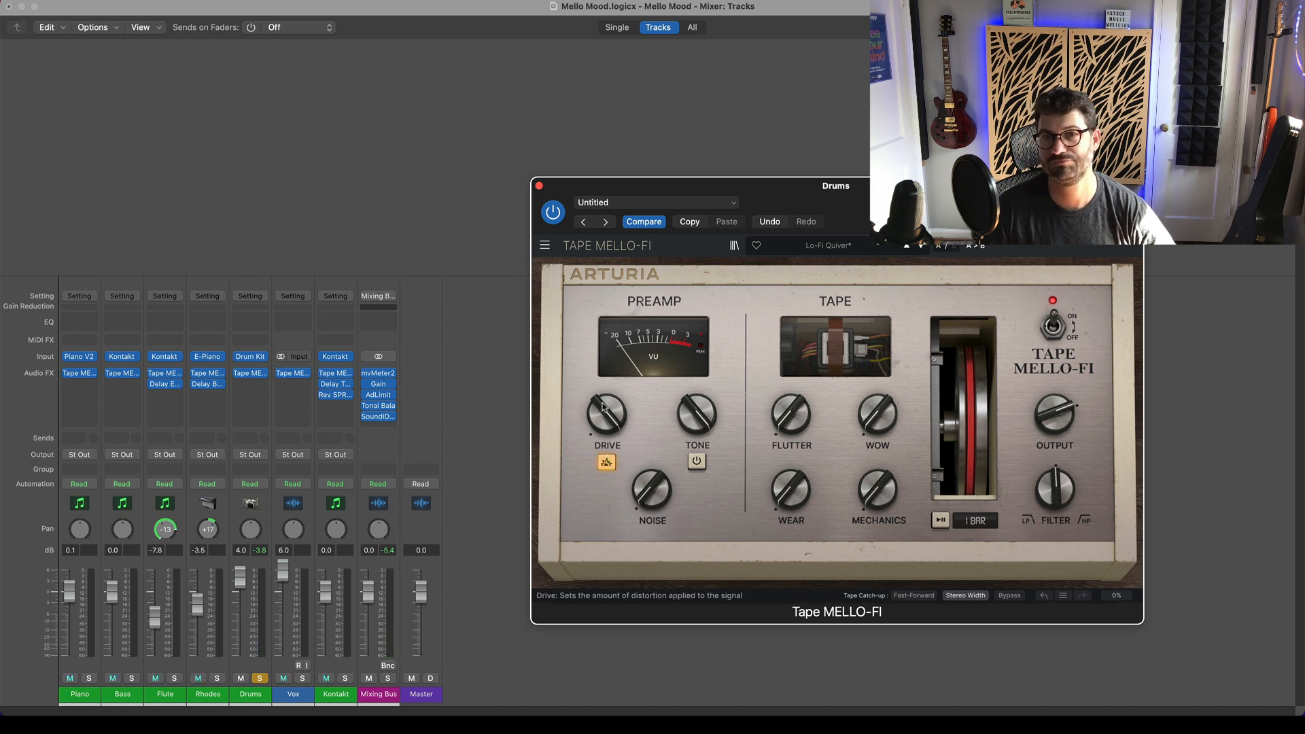
left_click_drag(605, 414, 605, 404)
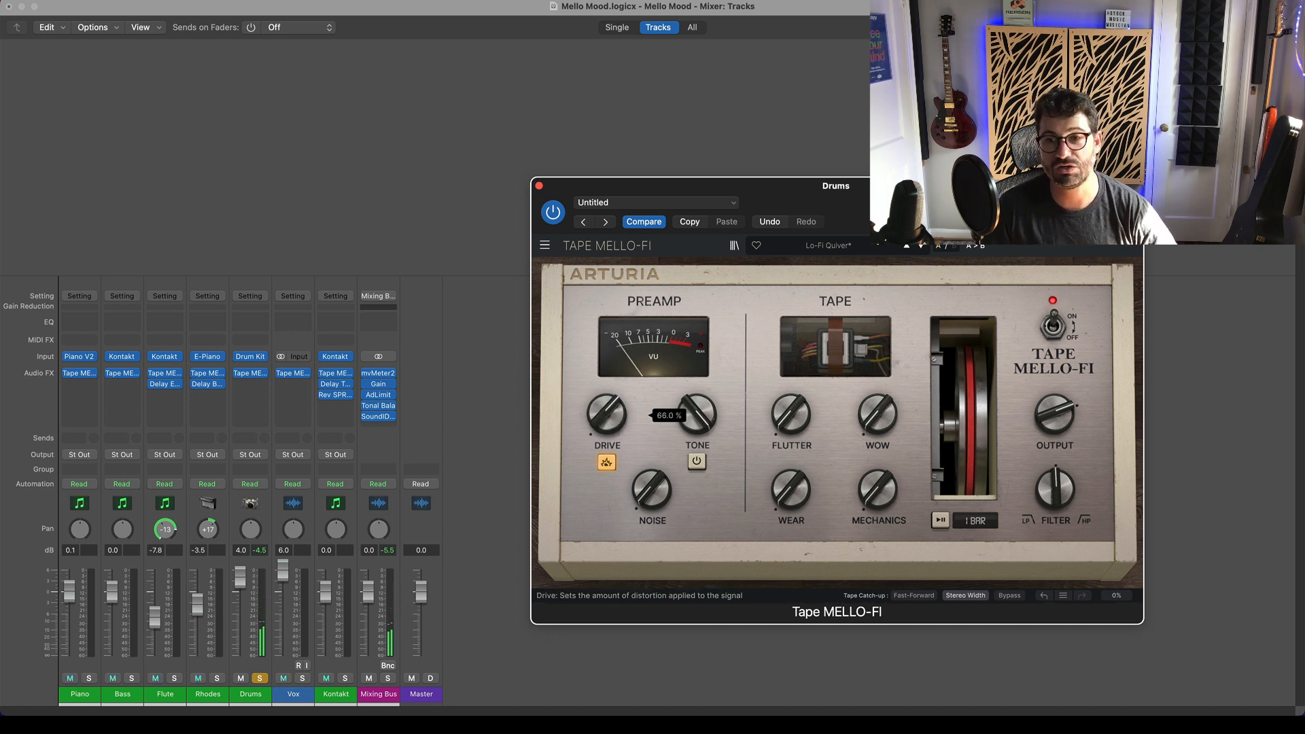
left_click_drag(607, 412, 607, 437)
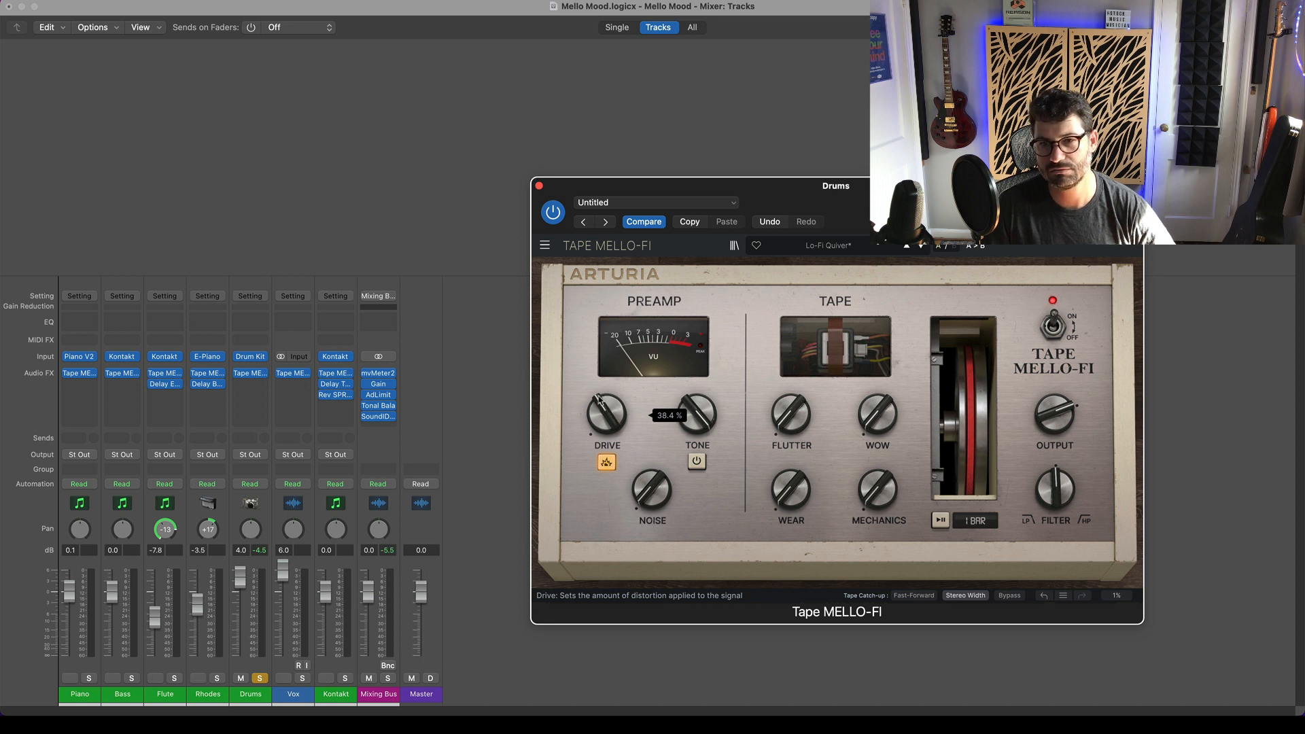
left_click_drag(606, 414, 609, 404)
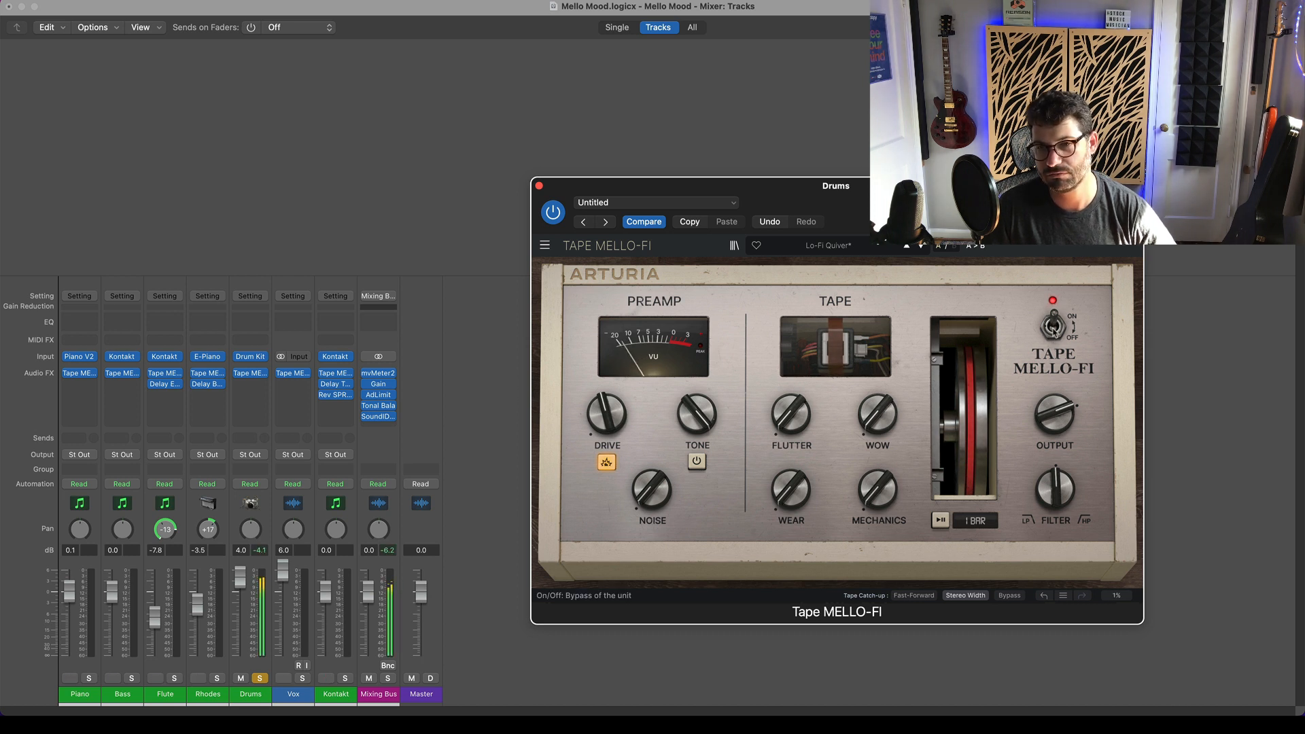
left_click(1059, 325)
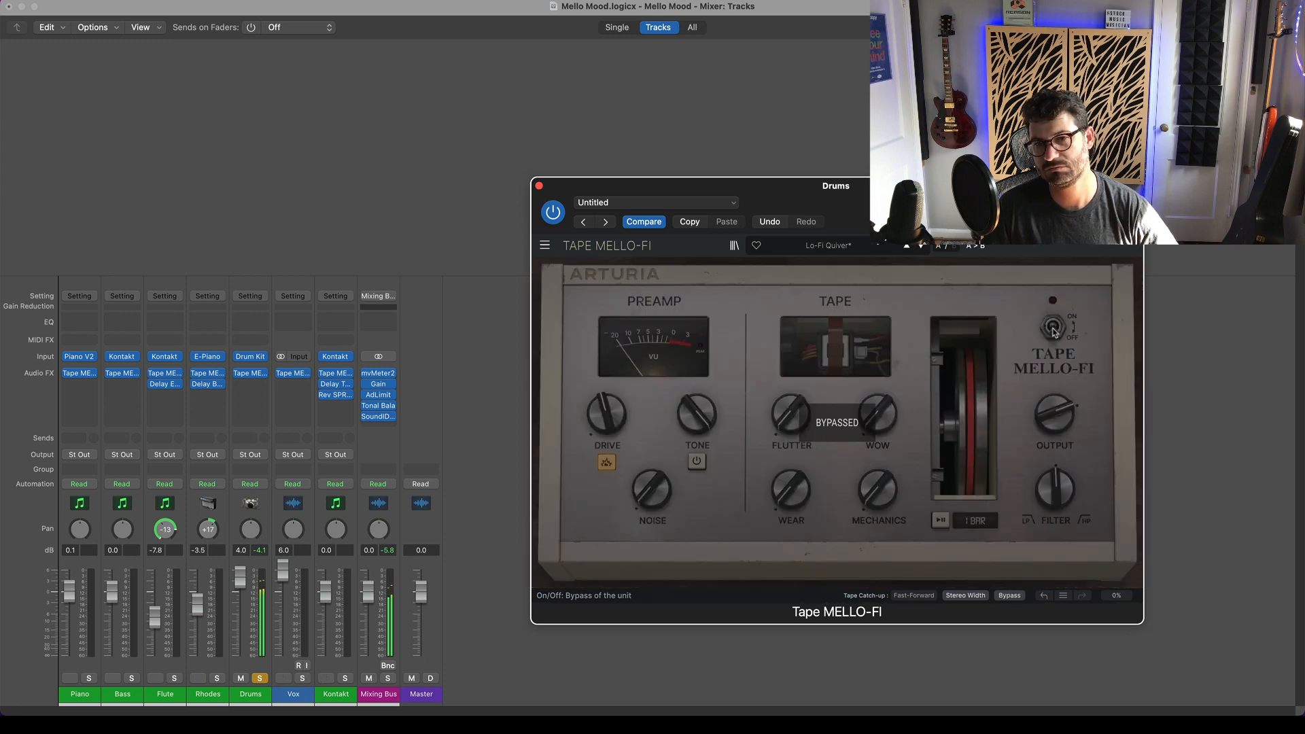
left_click(1065, 325)
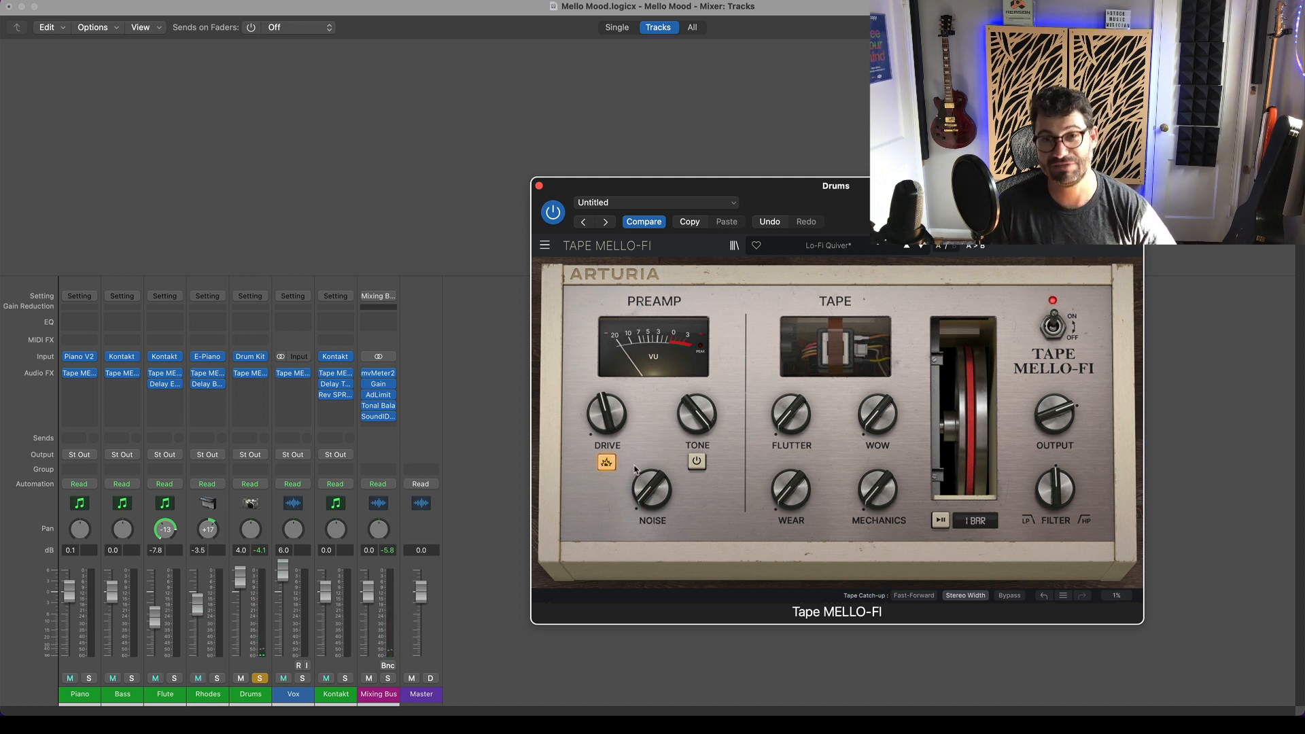
mouse_move(697, 412)
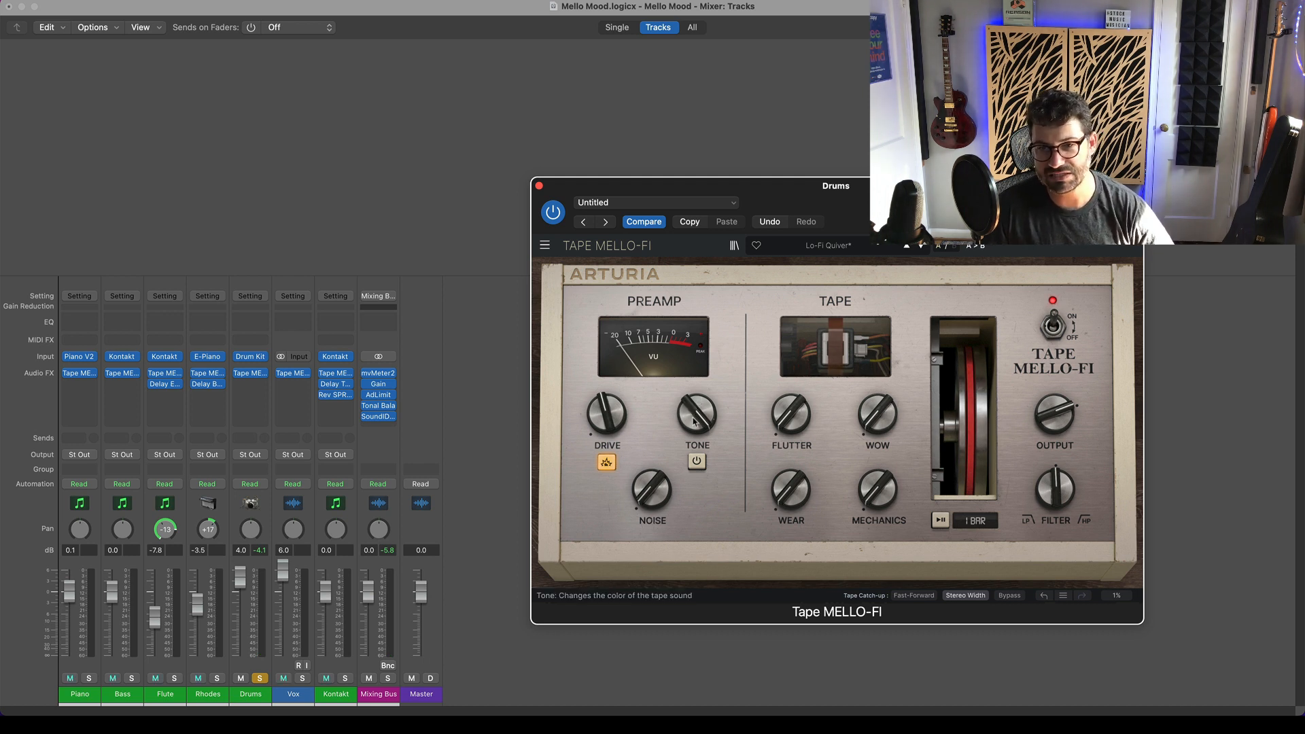
mouse_move(682, 524)
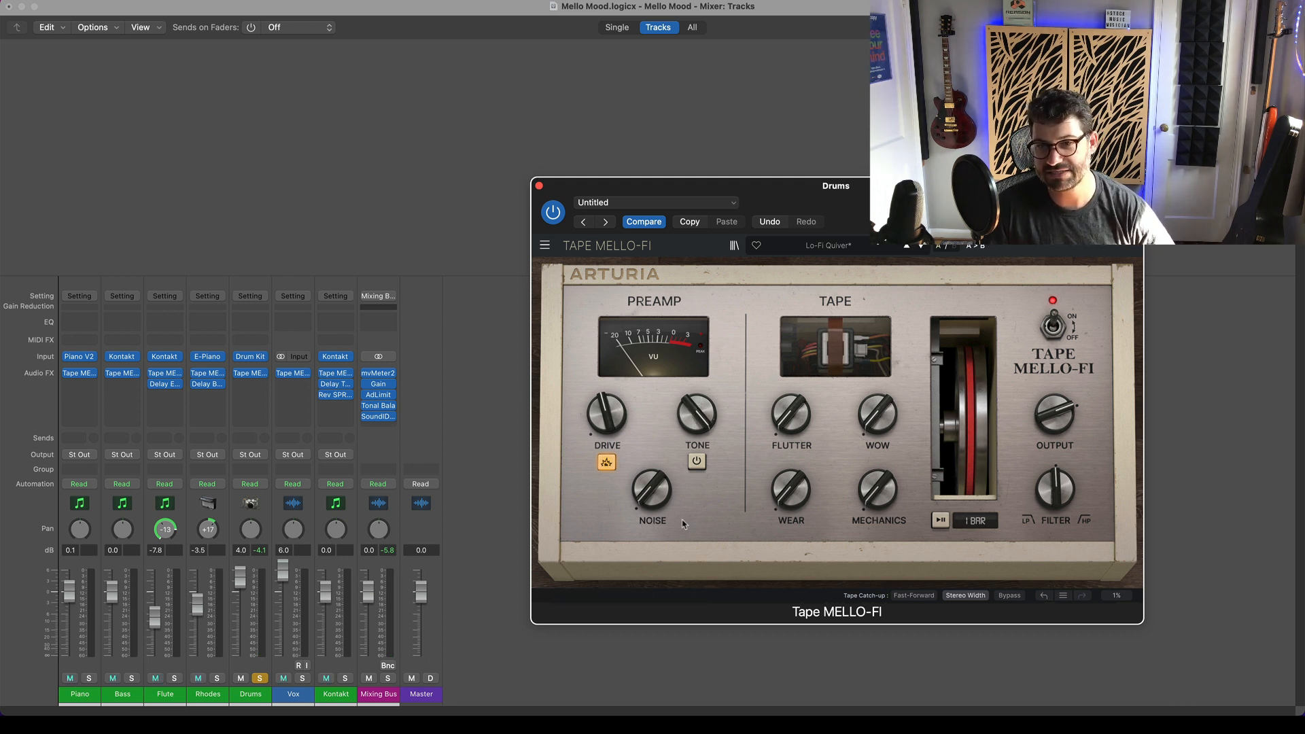
Re-enable the Tone stage and raise the Tone knob to colour the tape sound
left_click(696, 462)
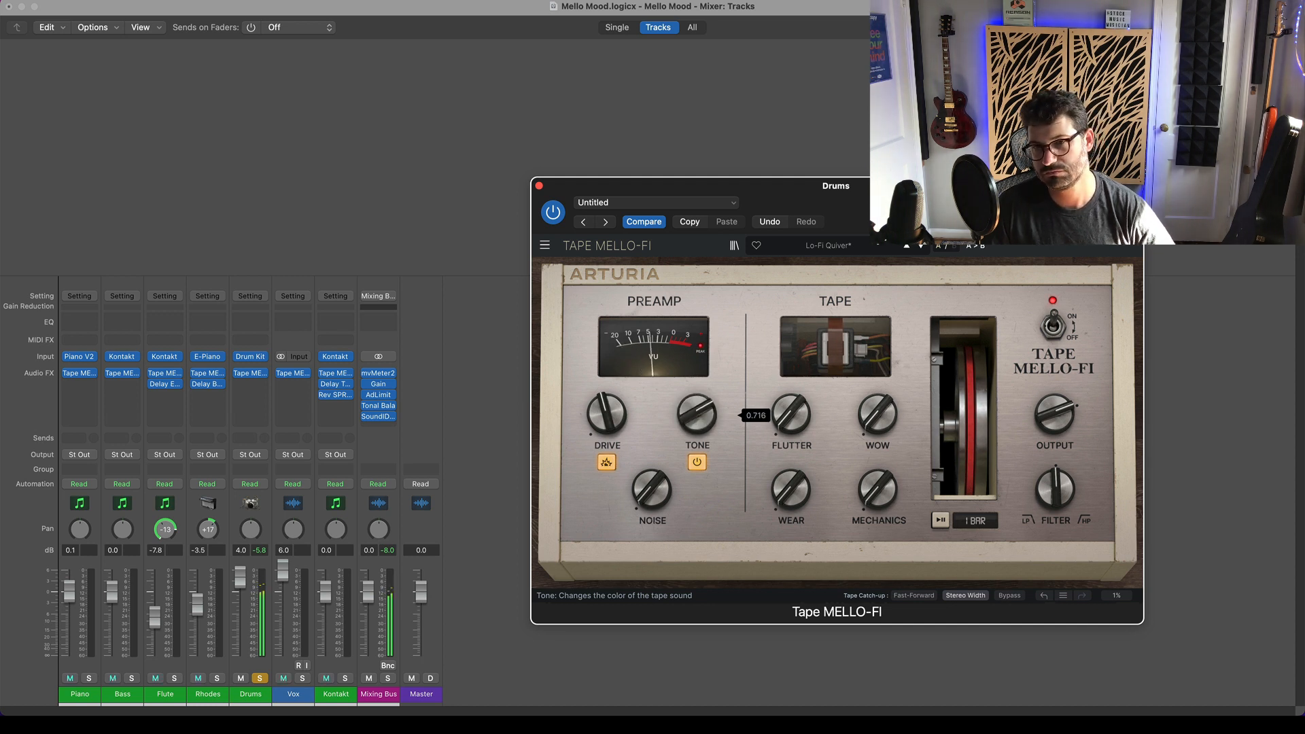
left_click_drag(696, 412, 697, 392)
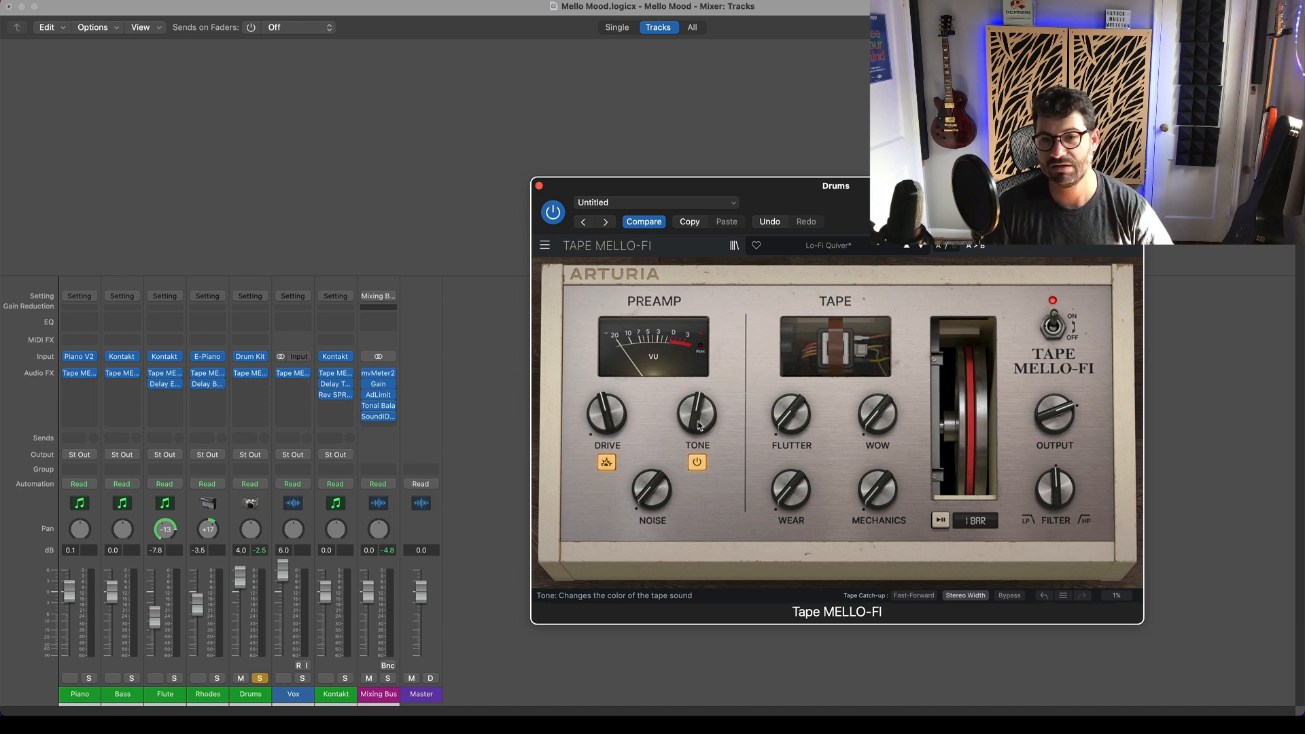
mouse_move(680, 487)
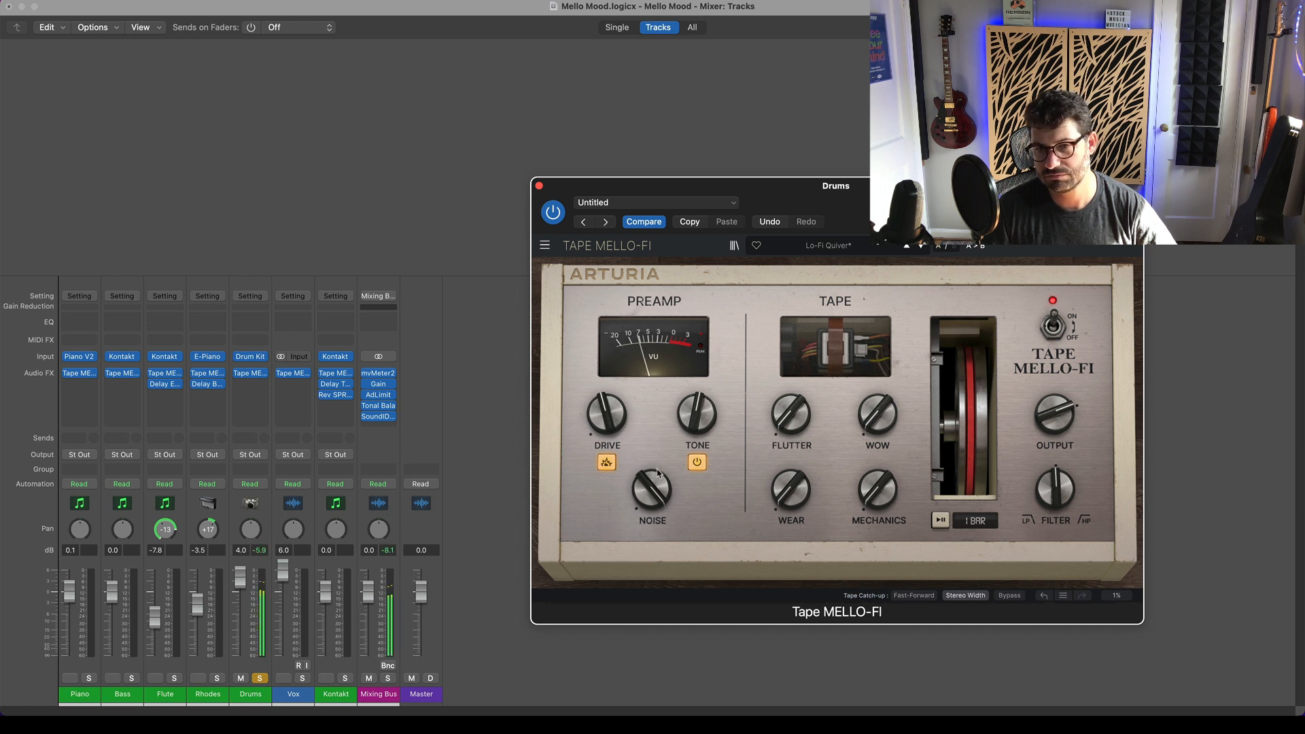
Sweep the Noise knob and settle the tape noise around -8 dB
left_click_drag(651, 496, 662, 483)
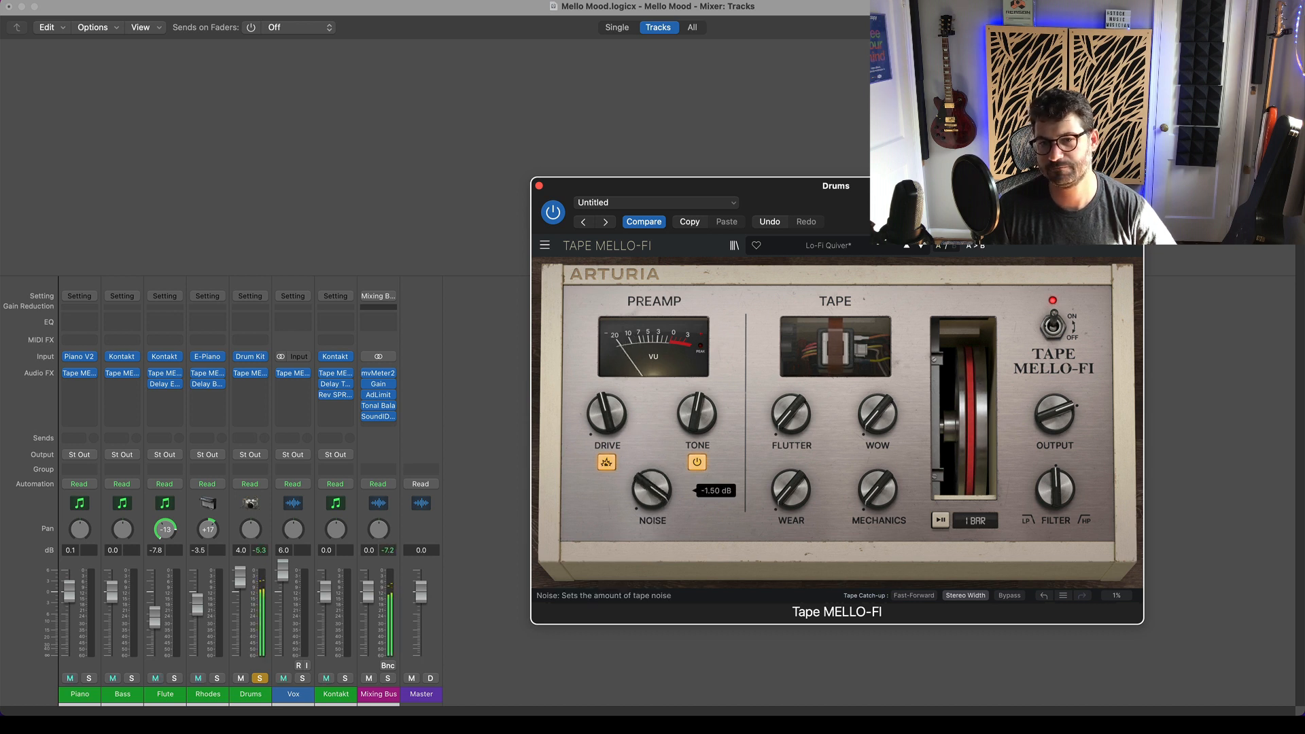
left_click_drag(651, 491, 651, 500)
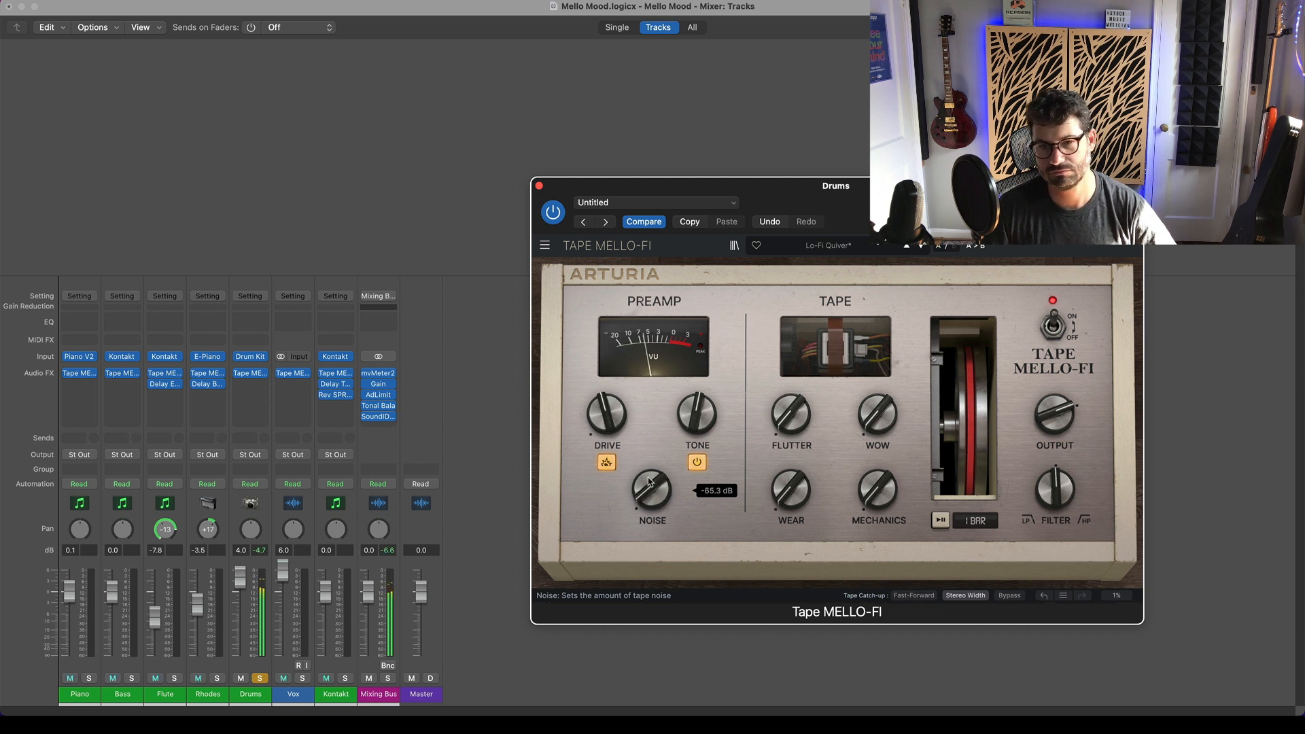
left_click_drag(652, 497, 657, 478)
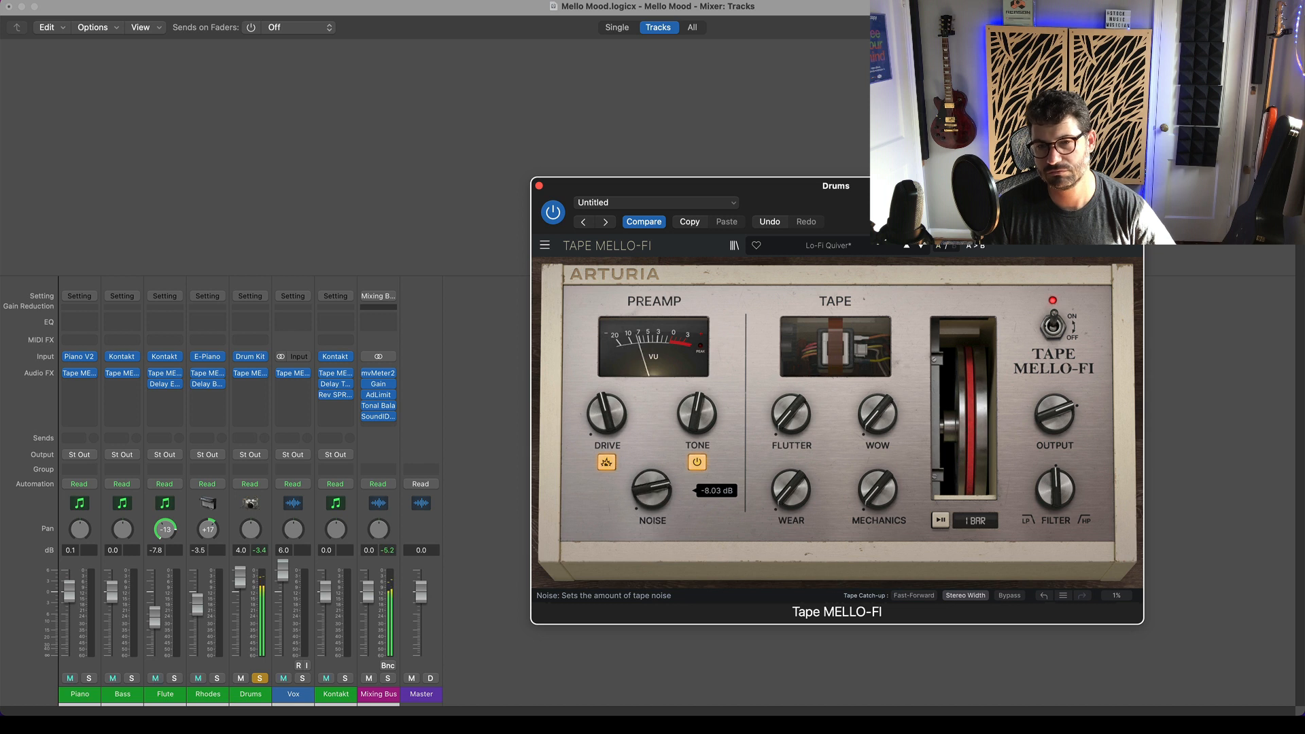
left_click_drag(652, 492, 652, 479)
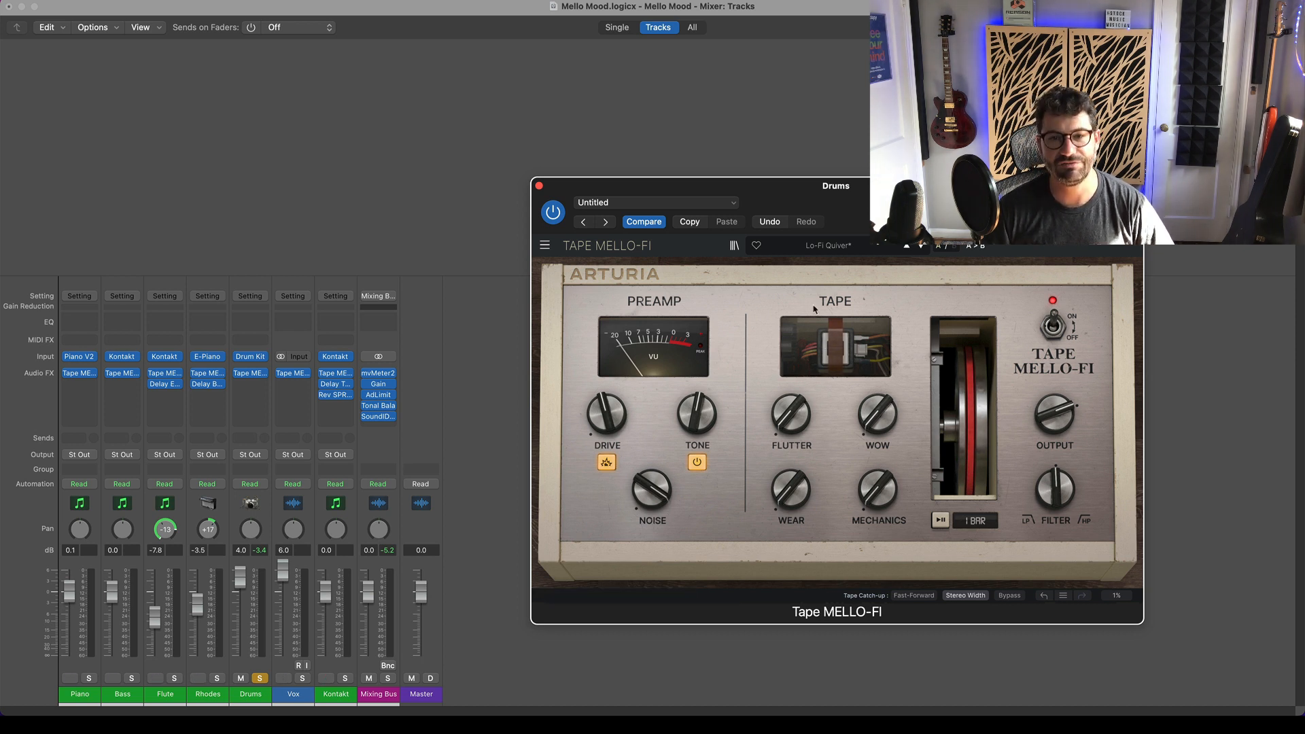
mouse_move(805, 332)
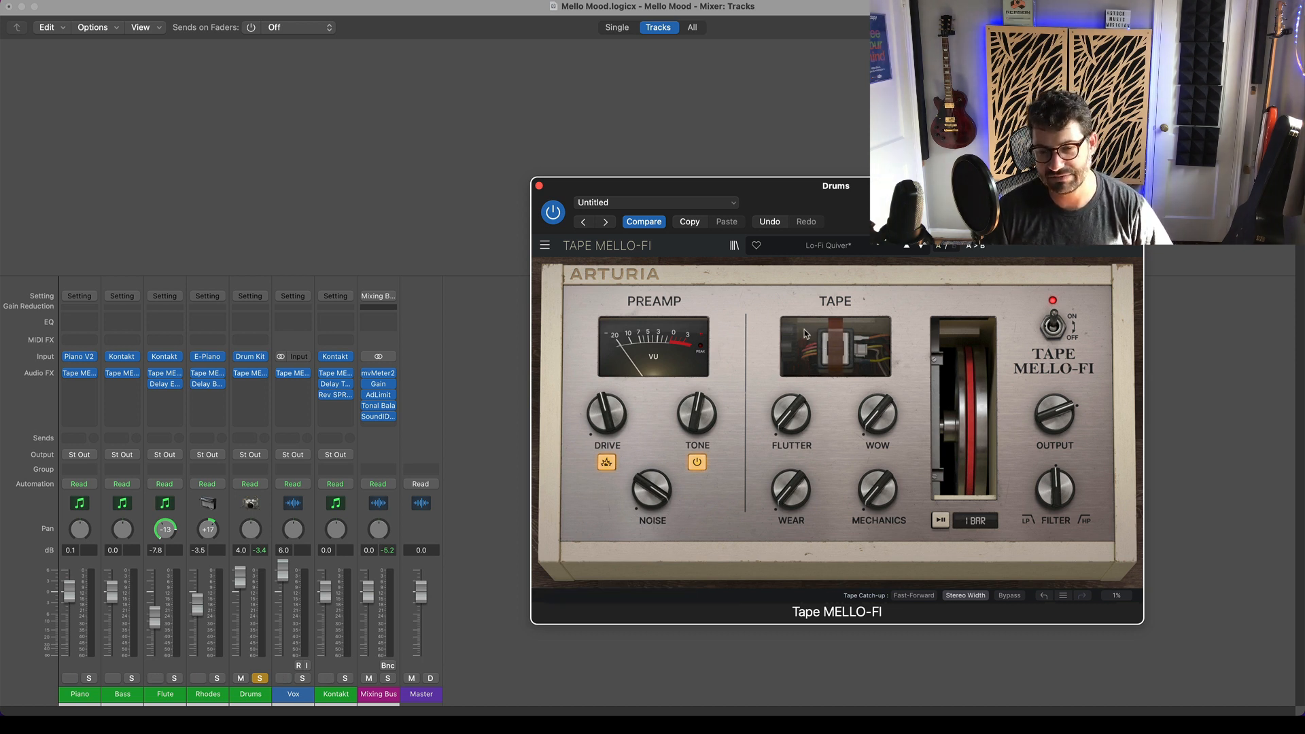
Set Flutter to about 20.8% and bring the Wear knob near 0.4%
left_click_drag(651, 496, 657, 487)
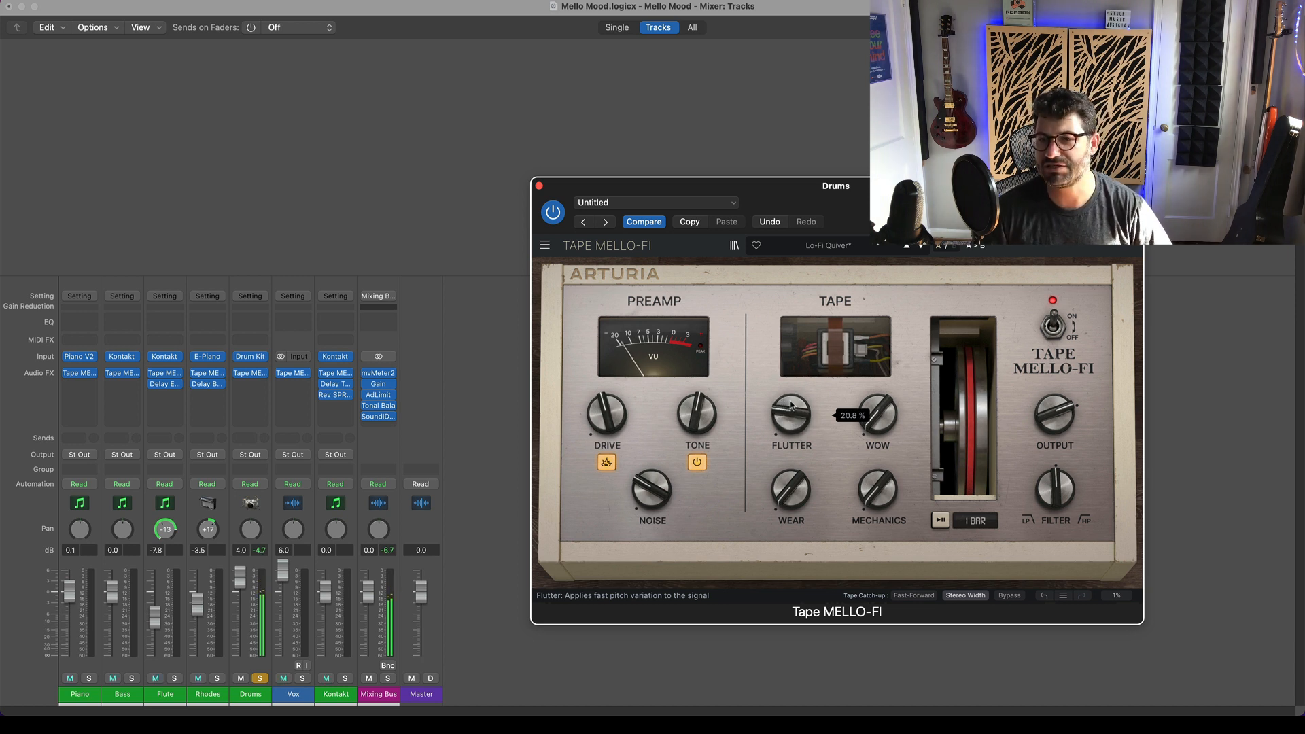
left_click_drag(876, 414, 876, 441)
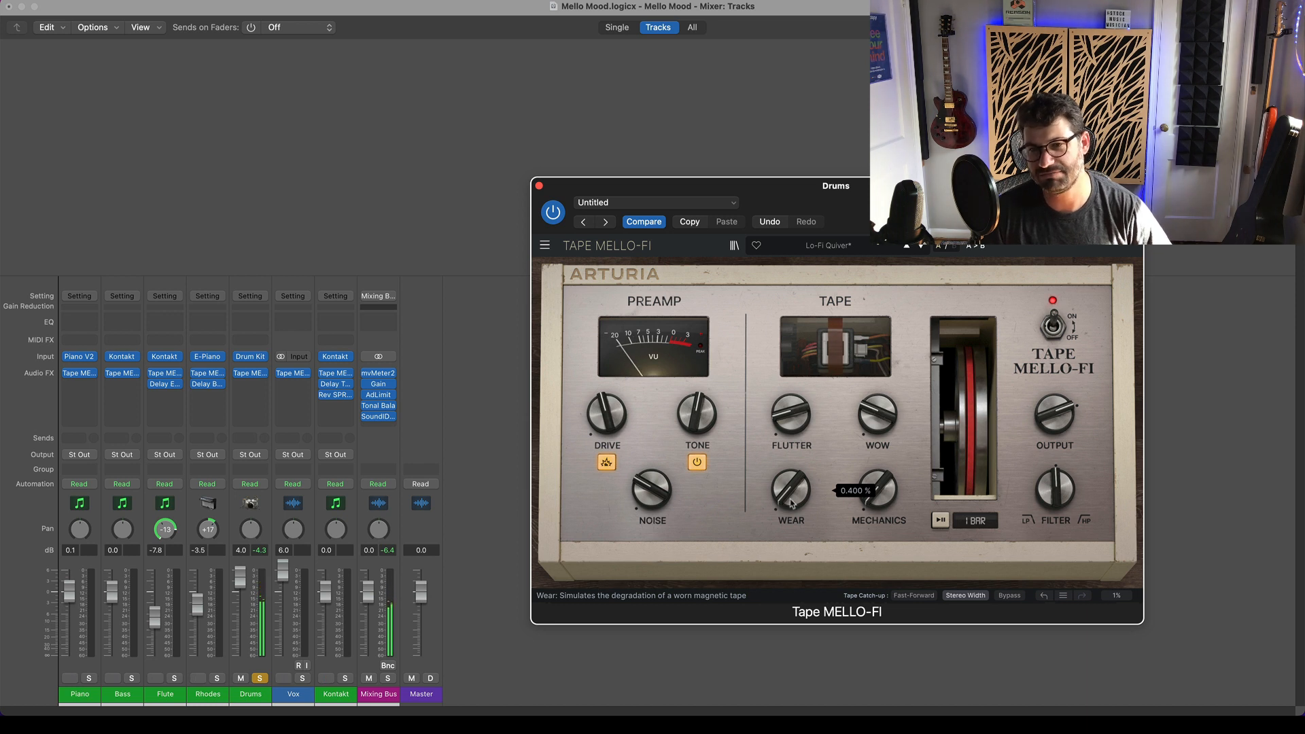
Sweep the Wear knob up to maximum and back down, settling on a final amount
left_click_drag(790, 496, 791, 466)
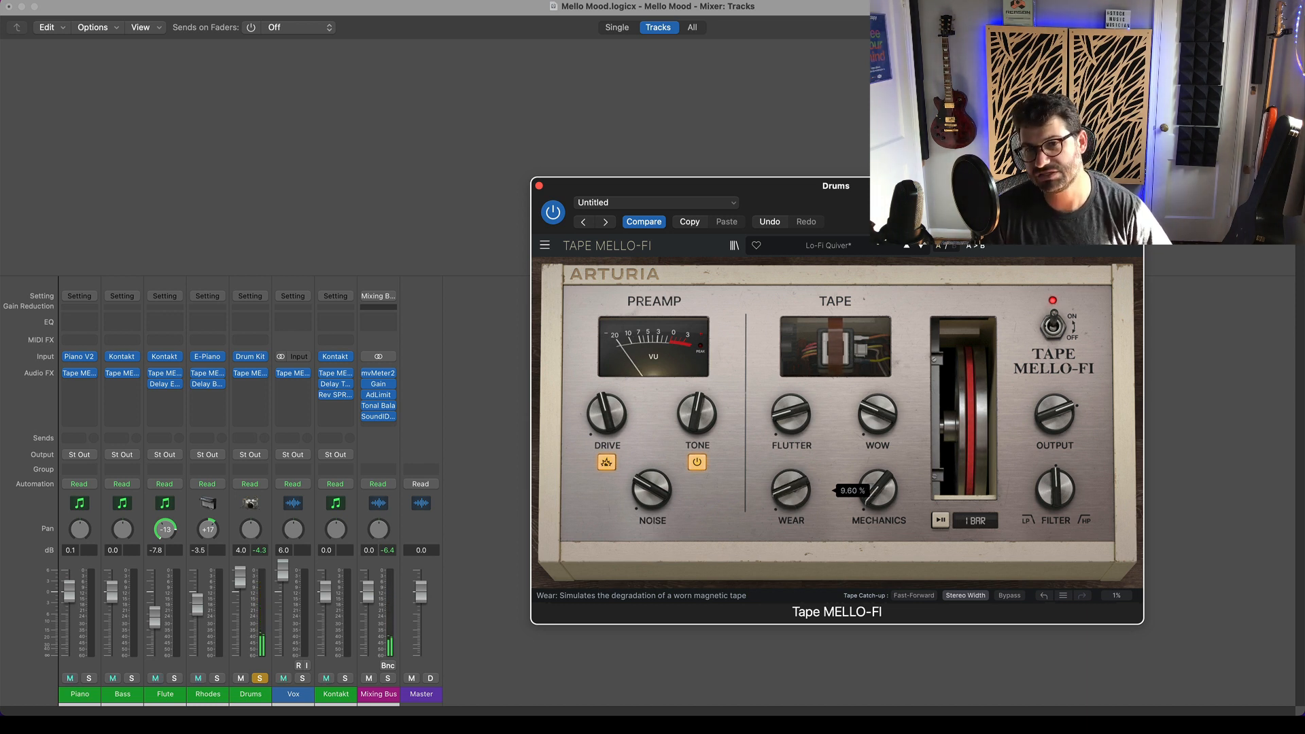
left_click_drag(876, 487, 876, 449)
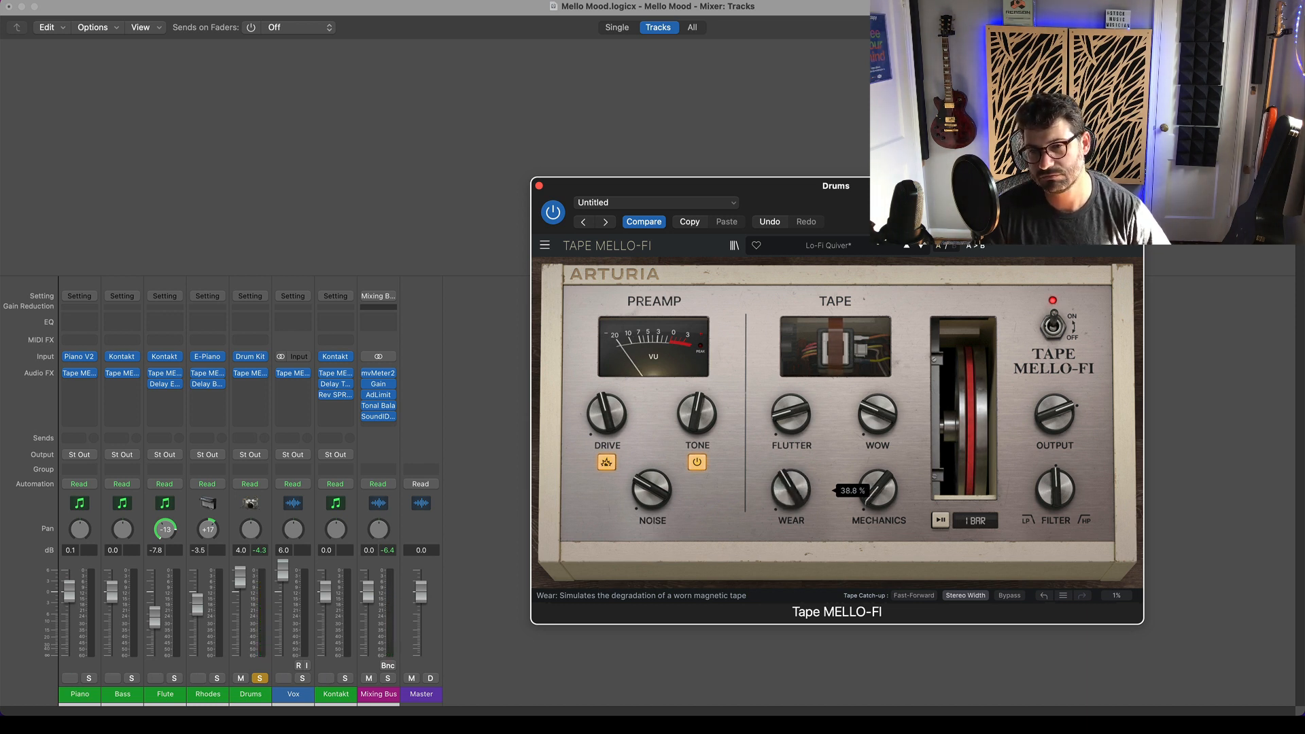
left_click_drag(877, 491, 878, 449)
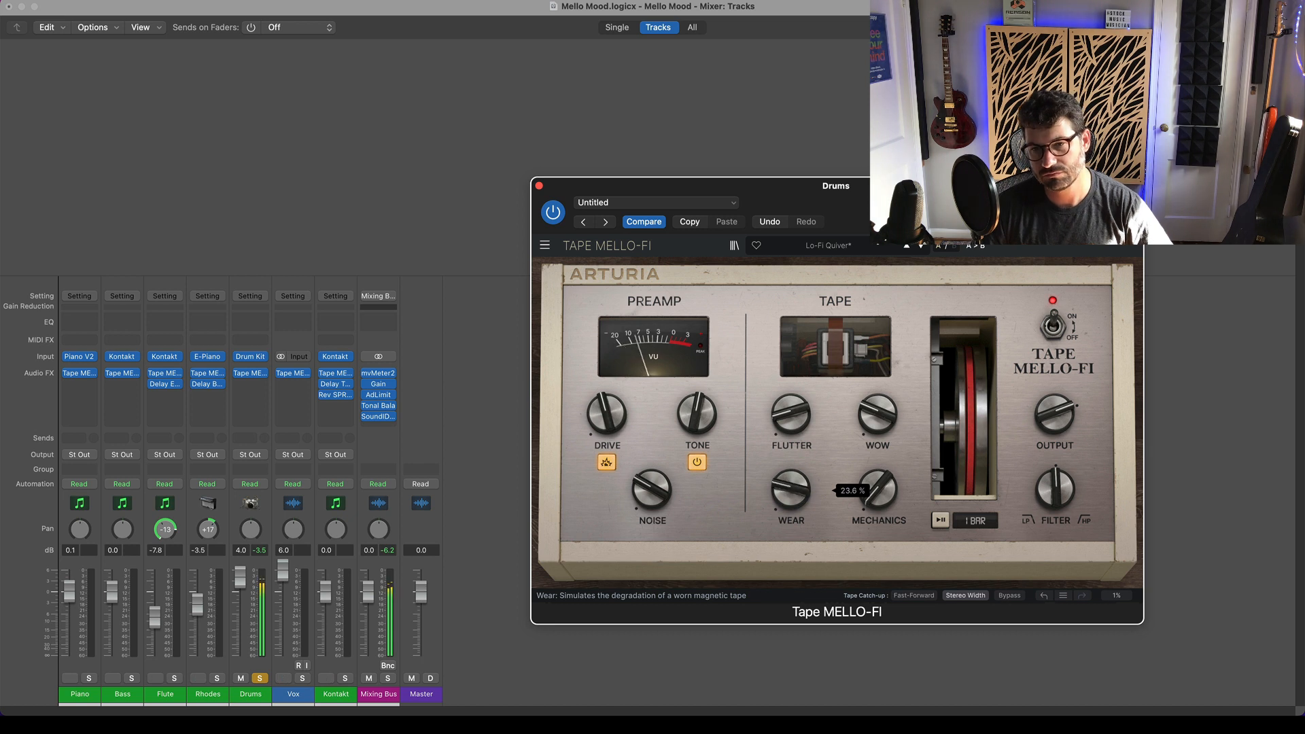
left_click_drag(879, 491, 878, 516)
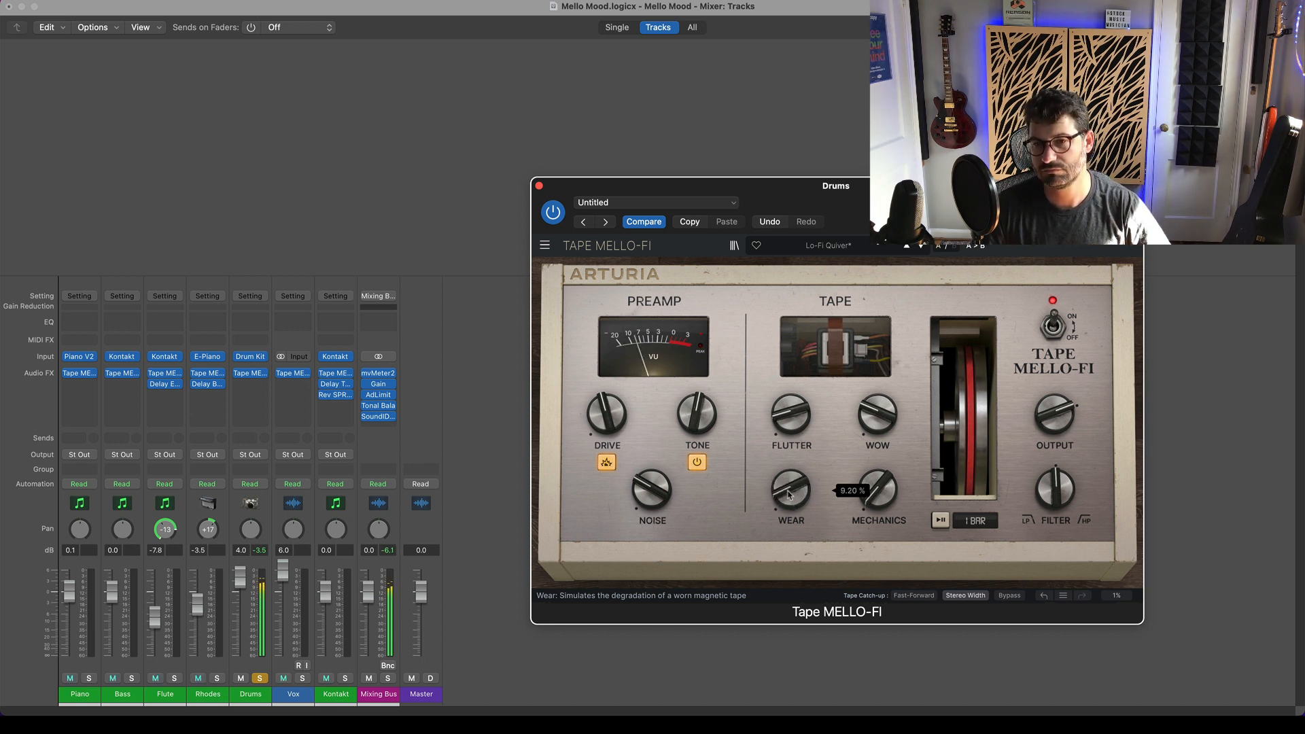
left_click_drag(789, 491, 789, 467)
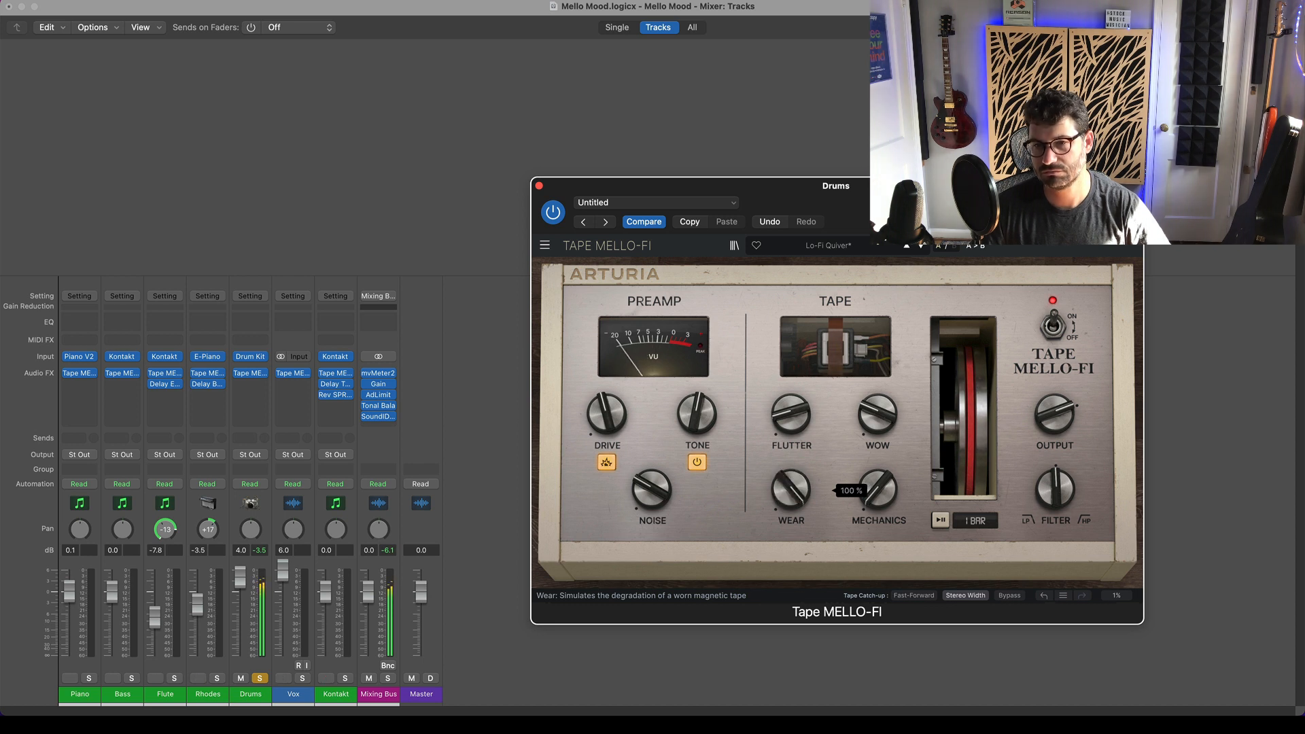
left_click_drag(877, 486, 878, 504)
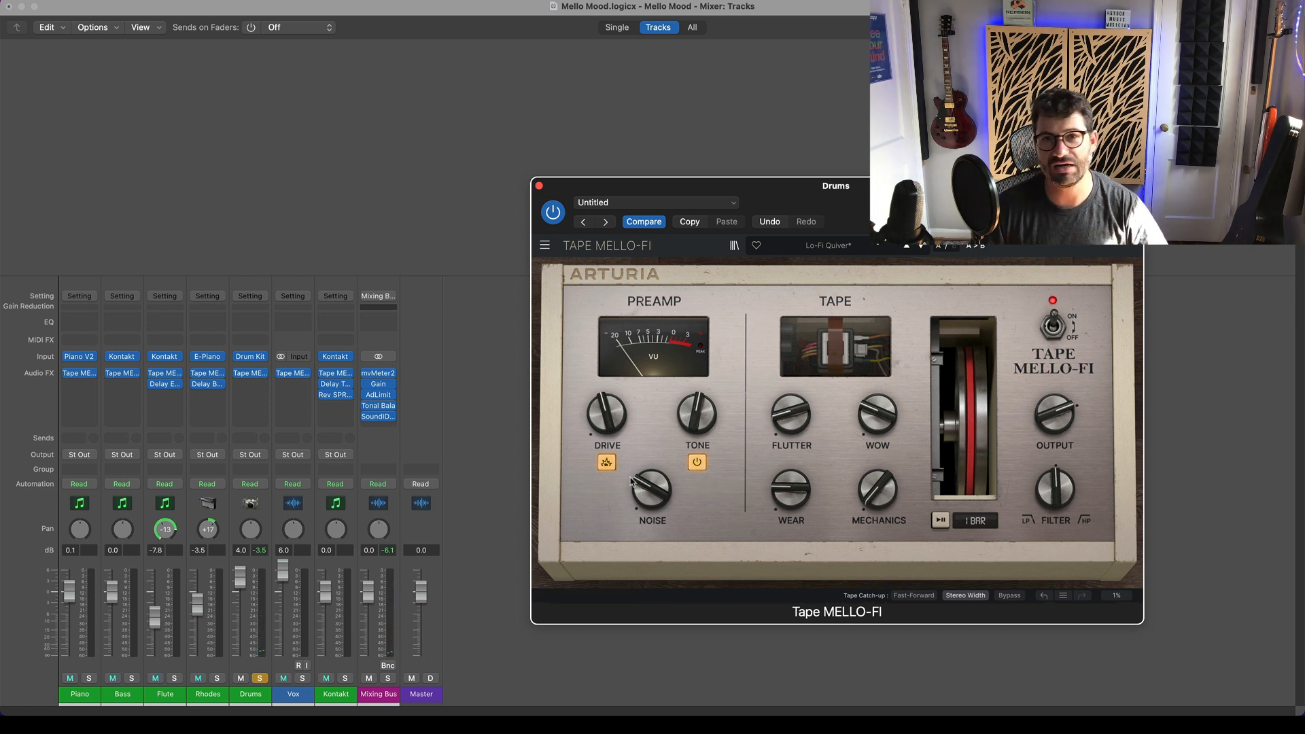
mouse_move(826, 422)
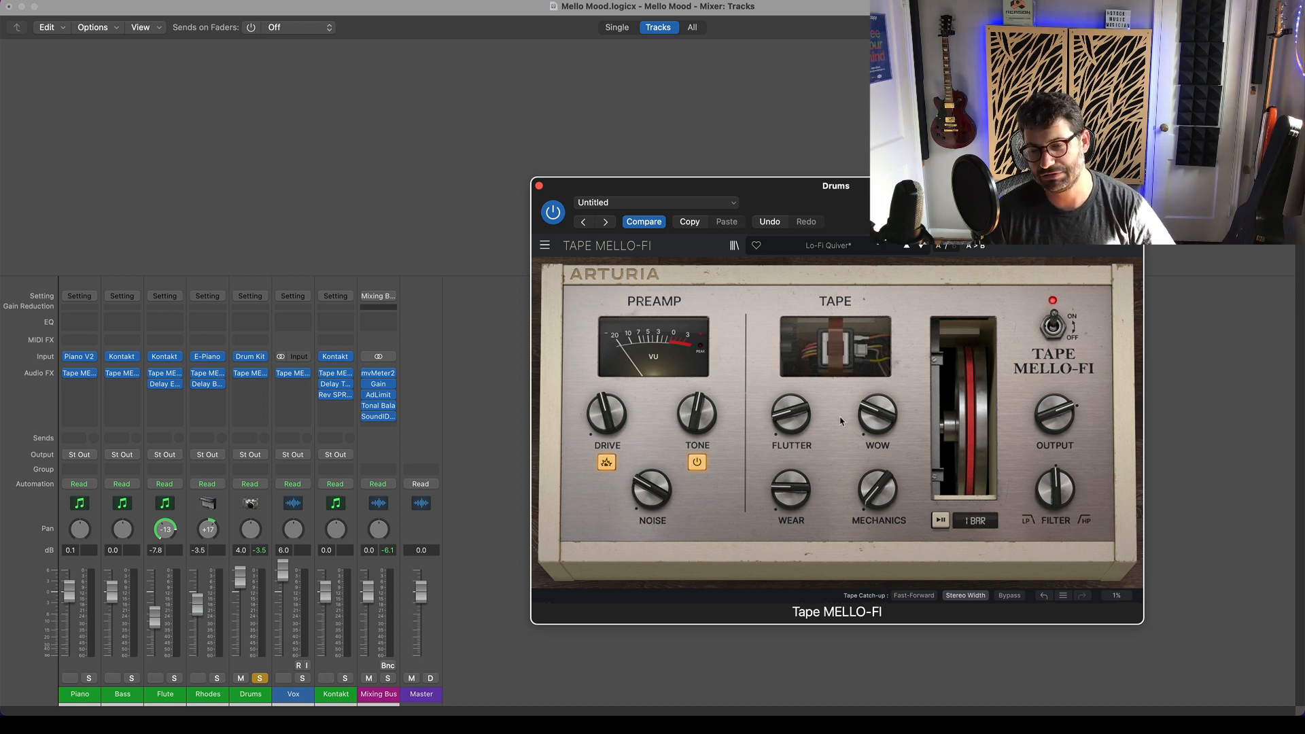
Adjust the Mechanics knob and turn the Filter to 65% HiPass
left_click_drag(789, 491, 789, 486)
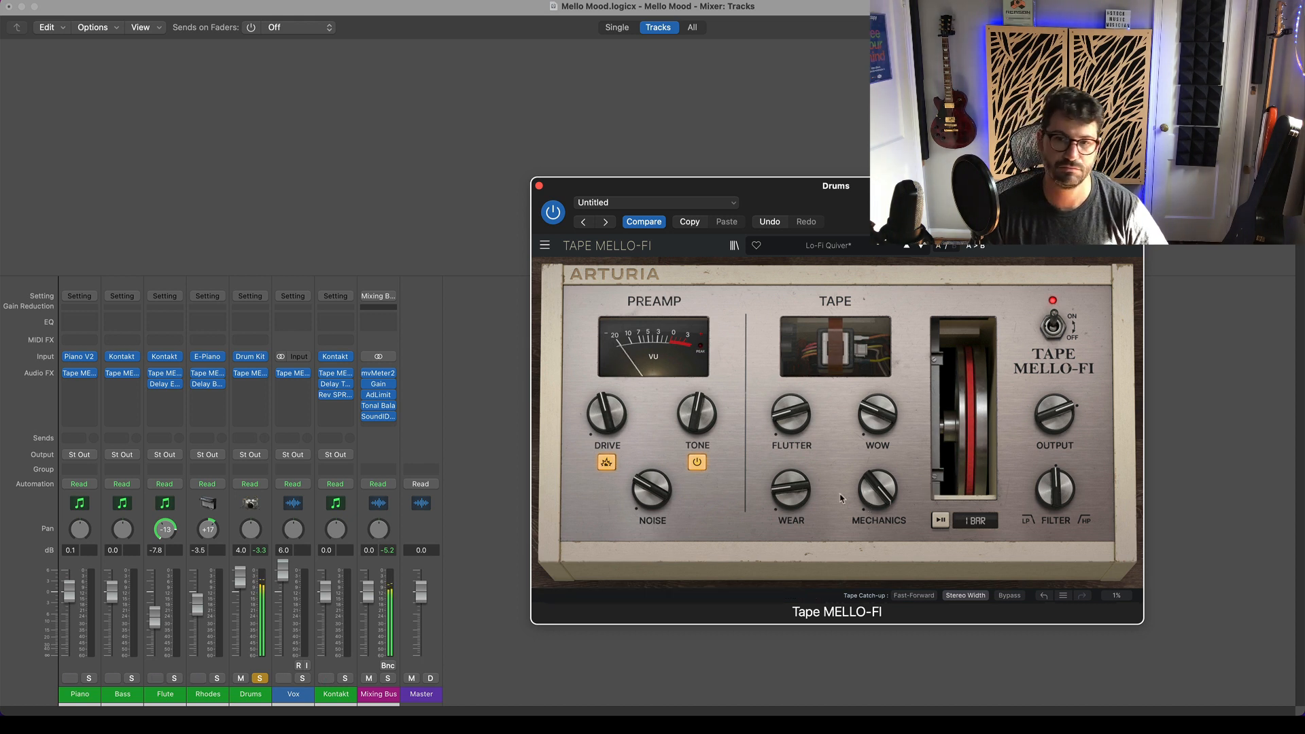
mouse_move(864, 466)
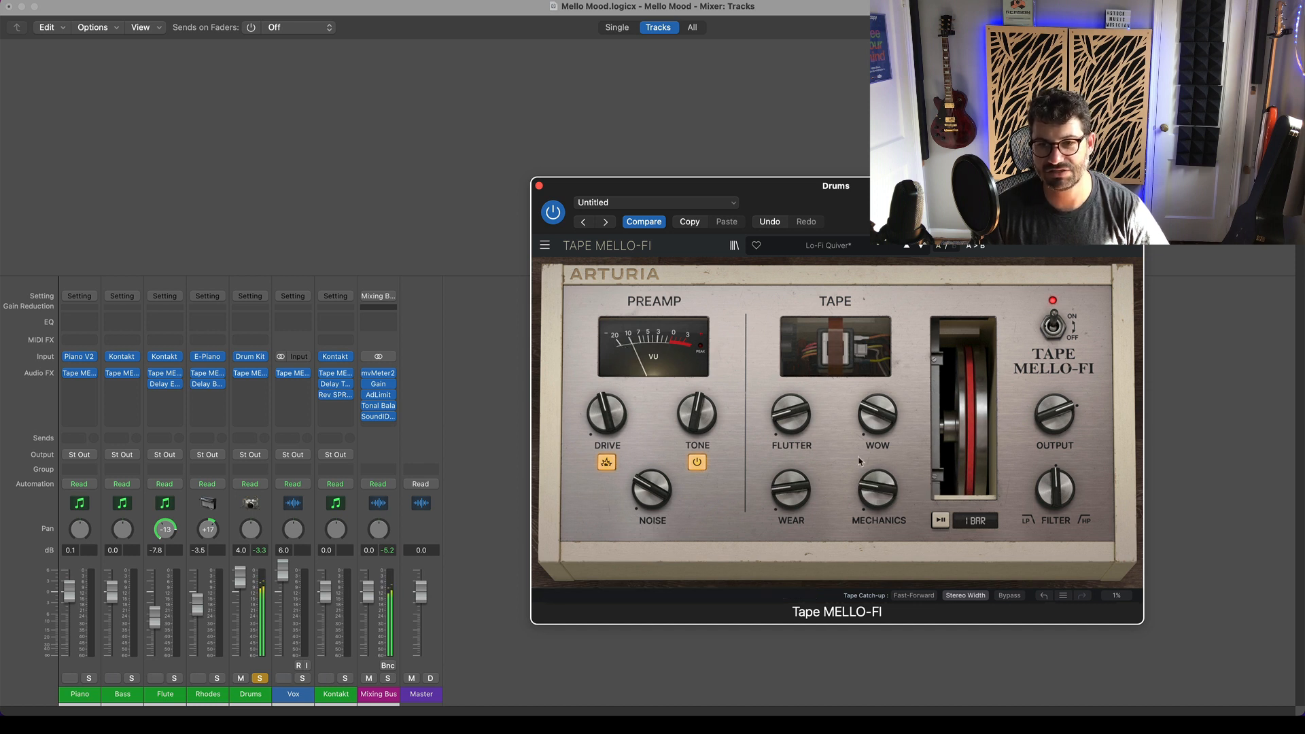
left_click_drag(790, 491, 791, 467)
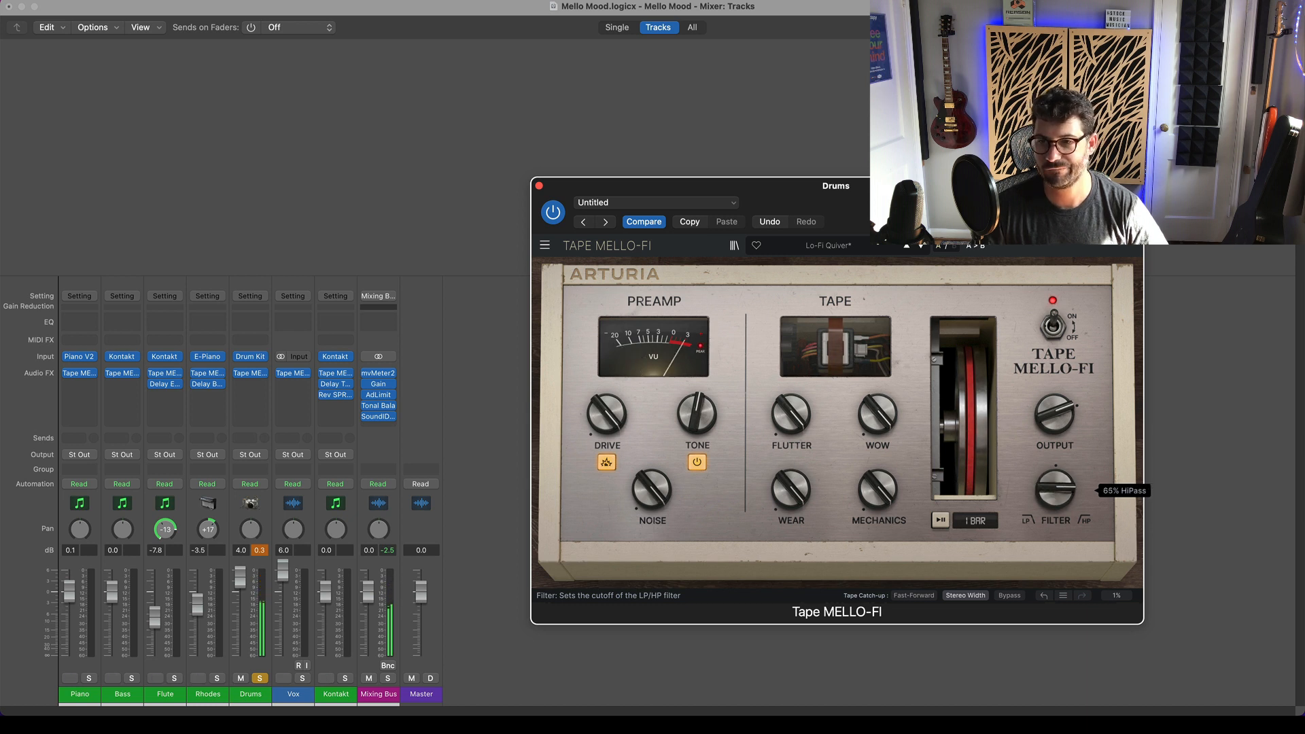
Turn the Filter back and fine-tune it to about 4% LowPass
left_click_drag(1056, 490, 1065, 474)
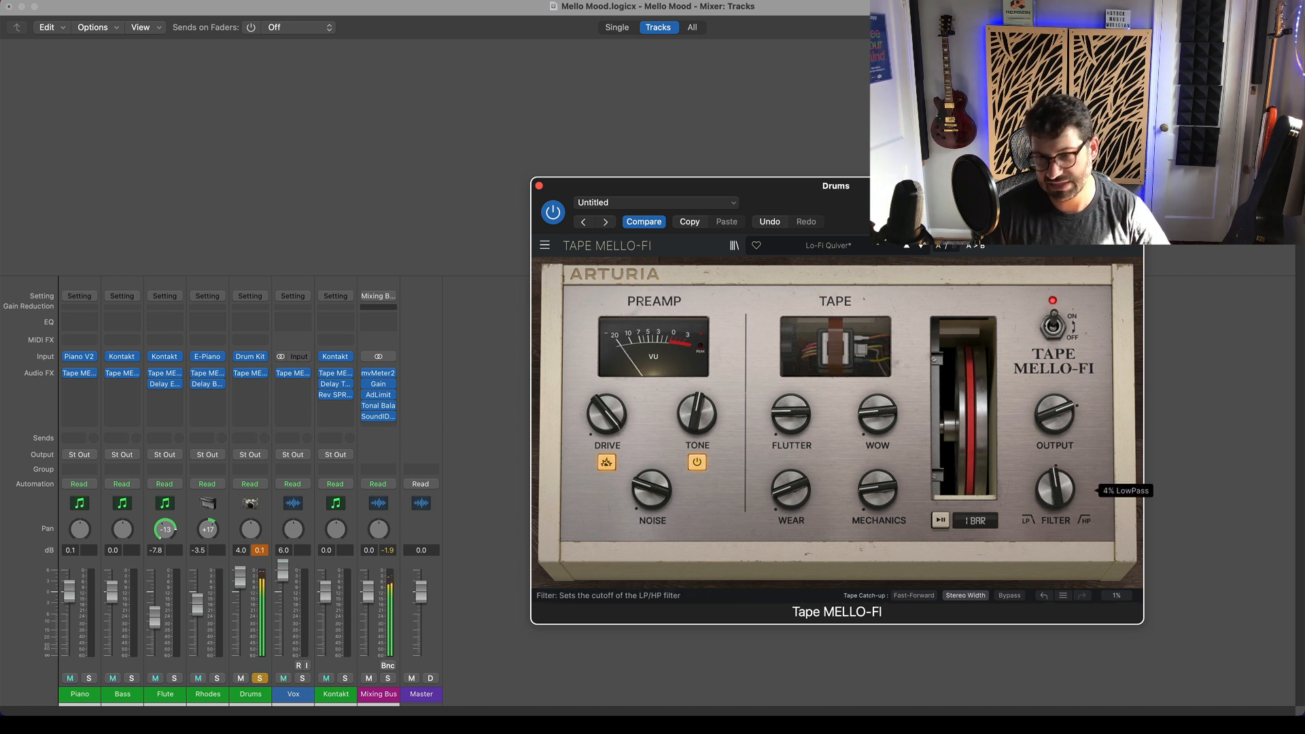
left_click_drag(1052, 491, 1061, 474)
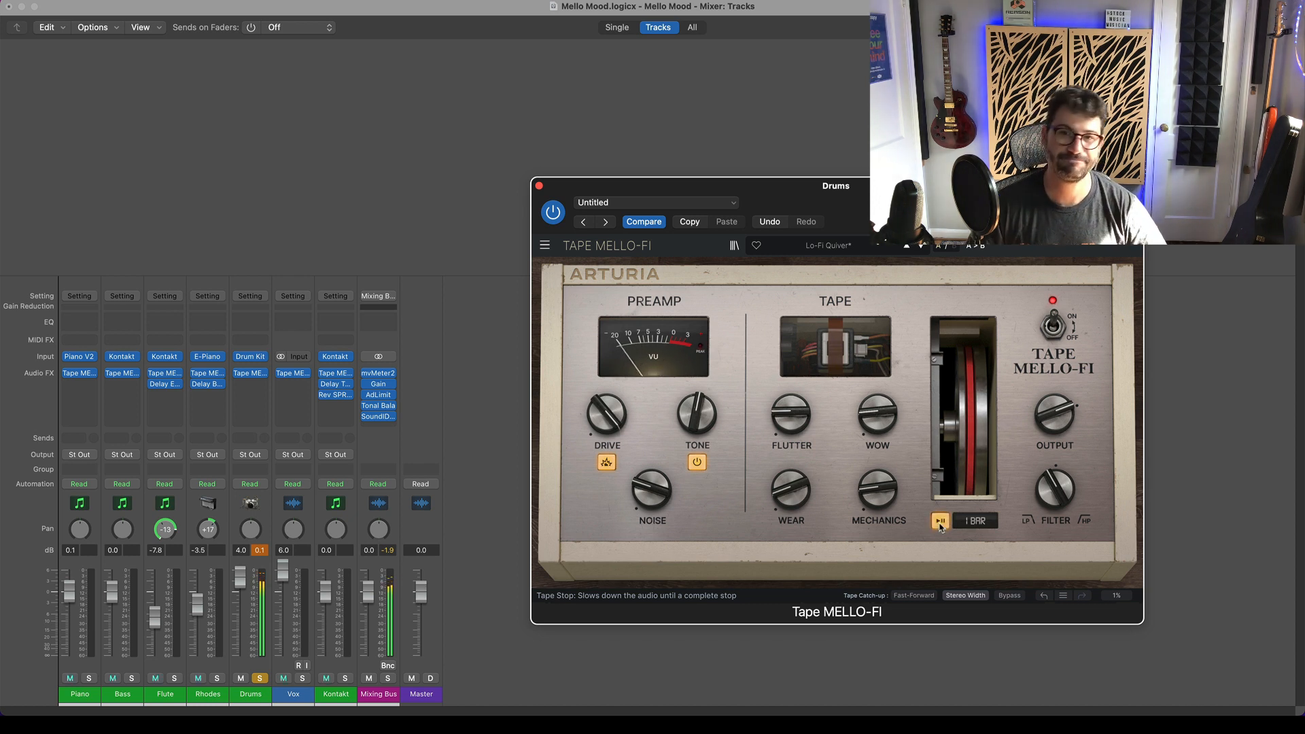
Set the Stop Speed to 8 Bar, then trigger and release a slower tape stop
left_click(941, 520)
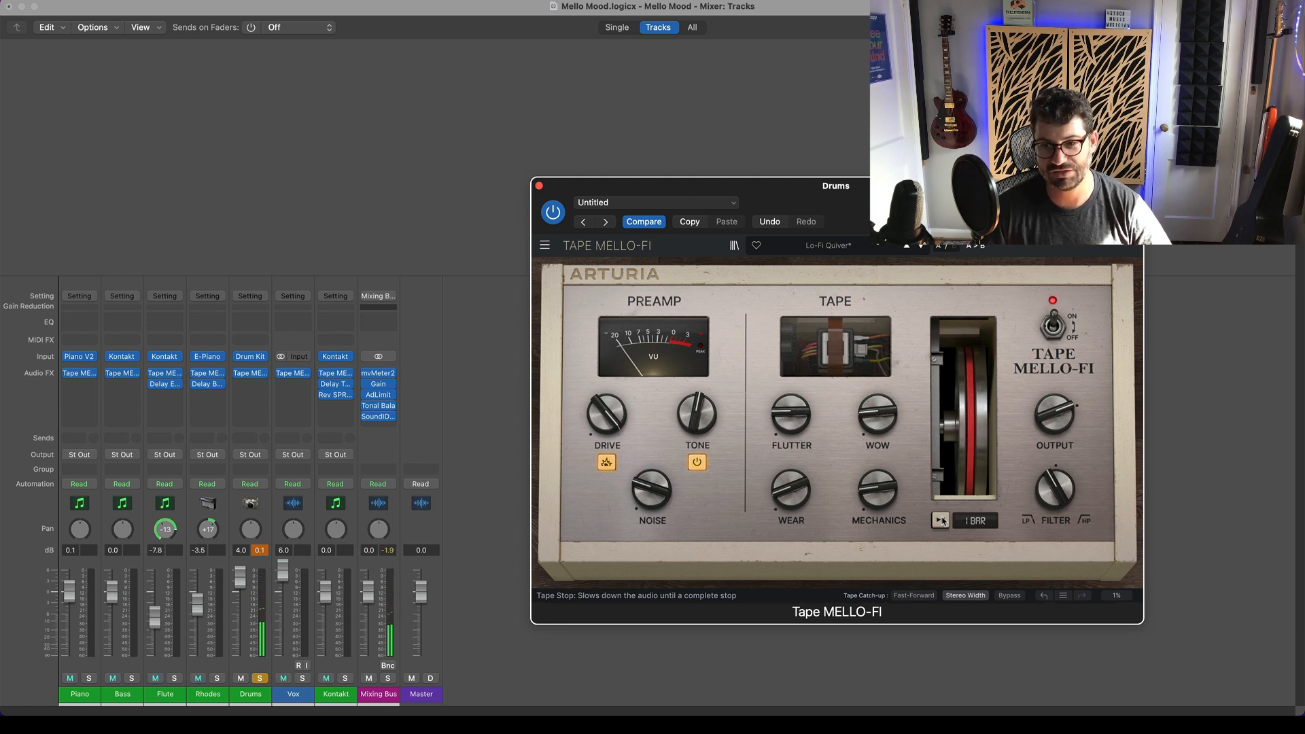
left_click(976, 520)
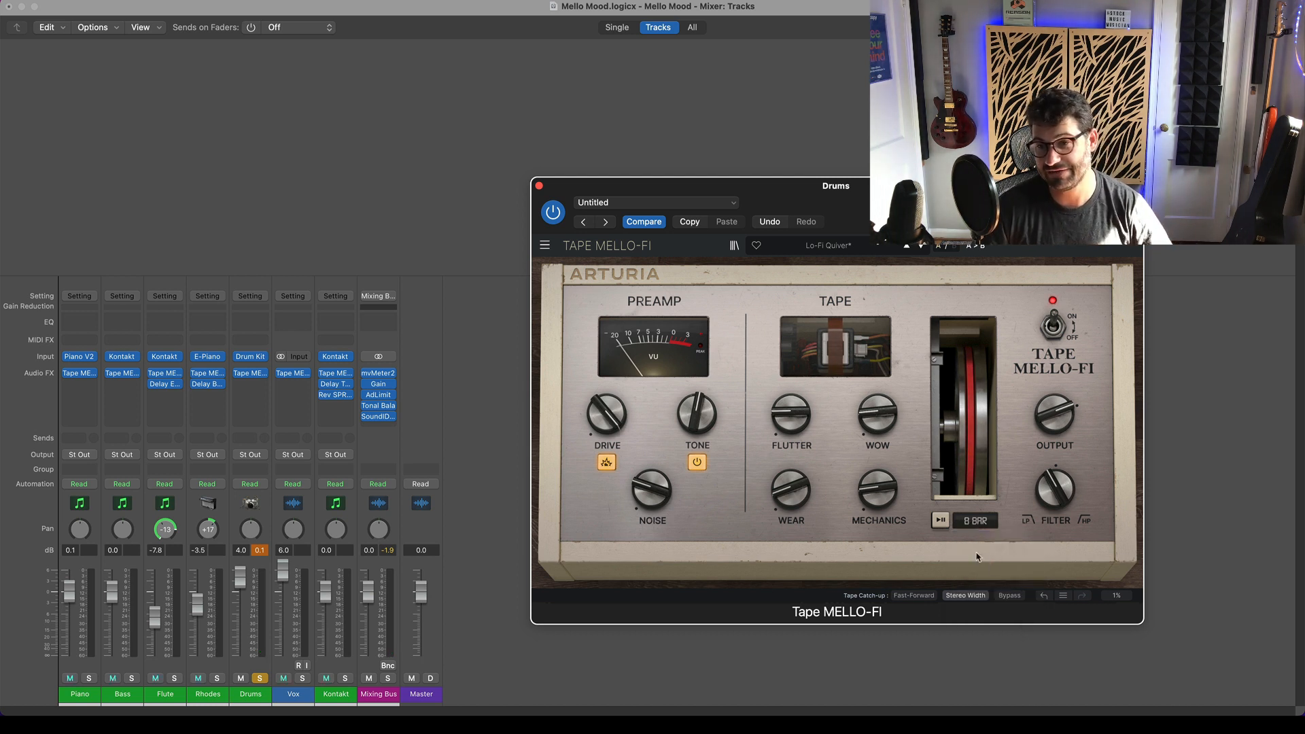
left_click(975, 520)
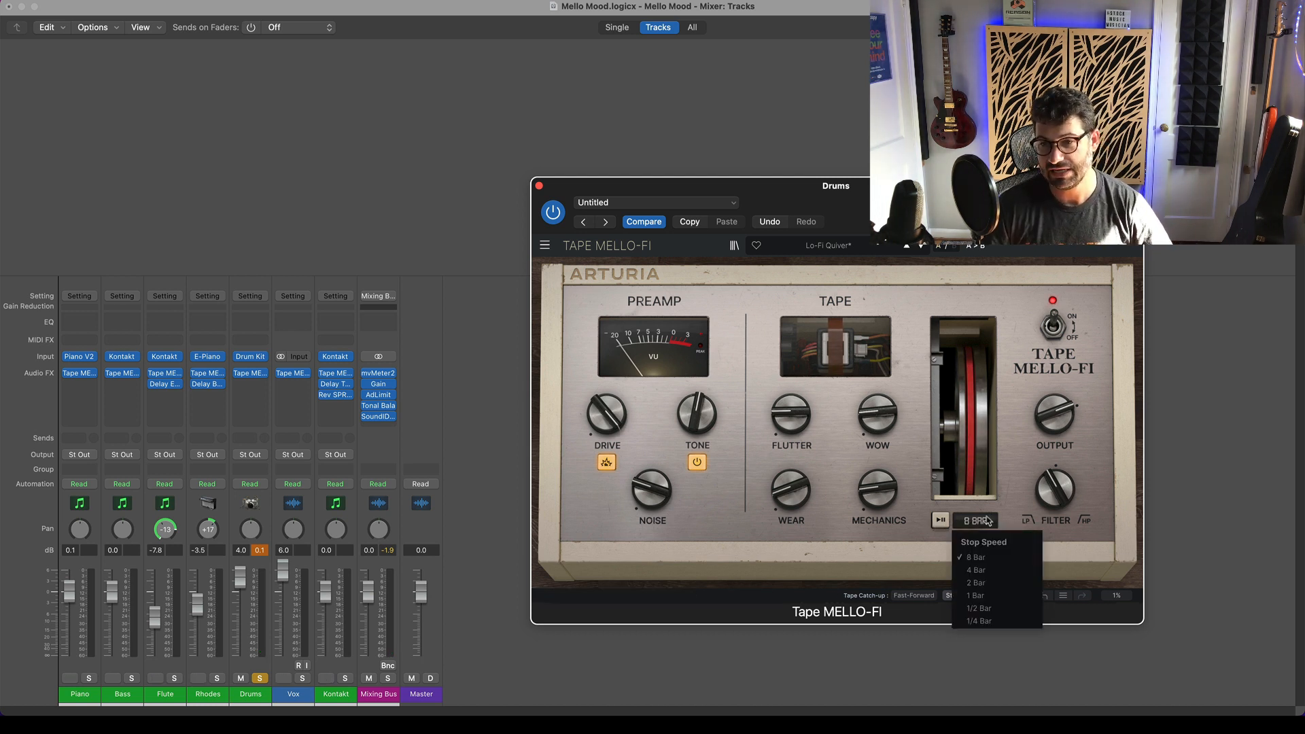
mouse_move(976, 570)
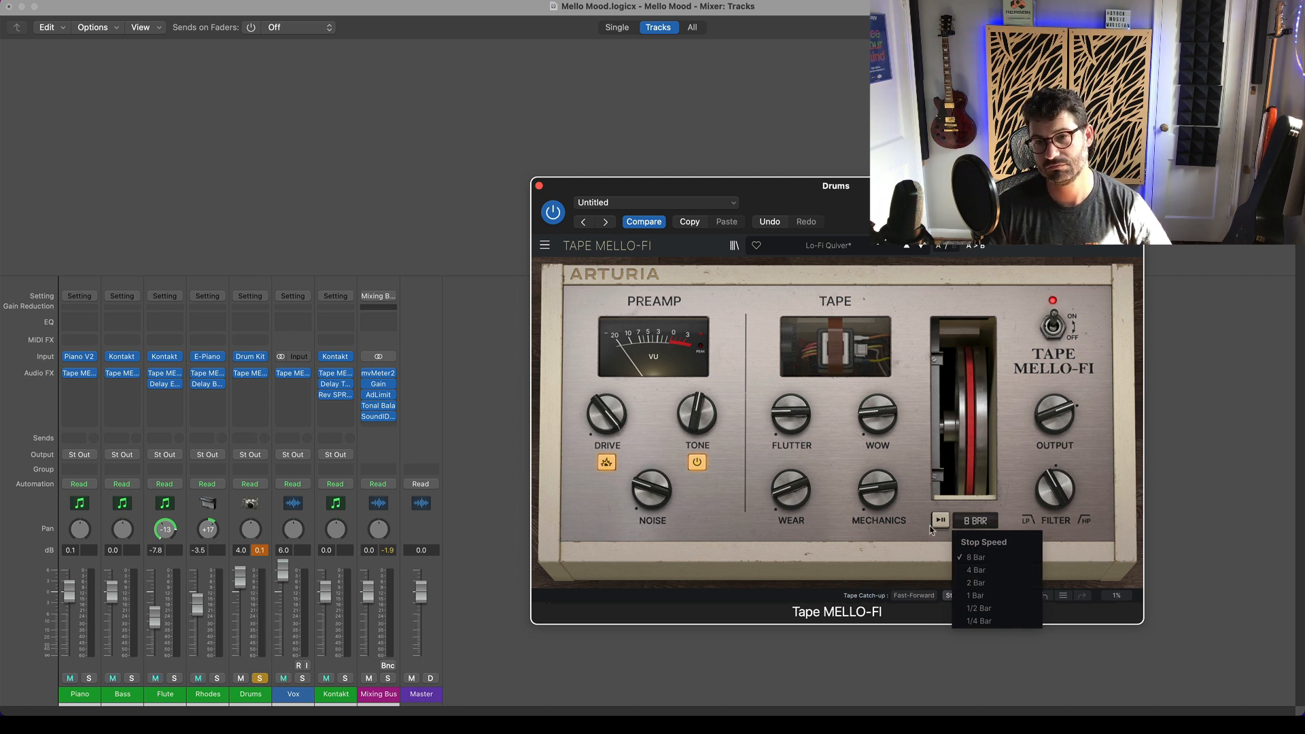
left_click(941, 522)
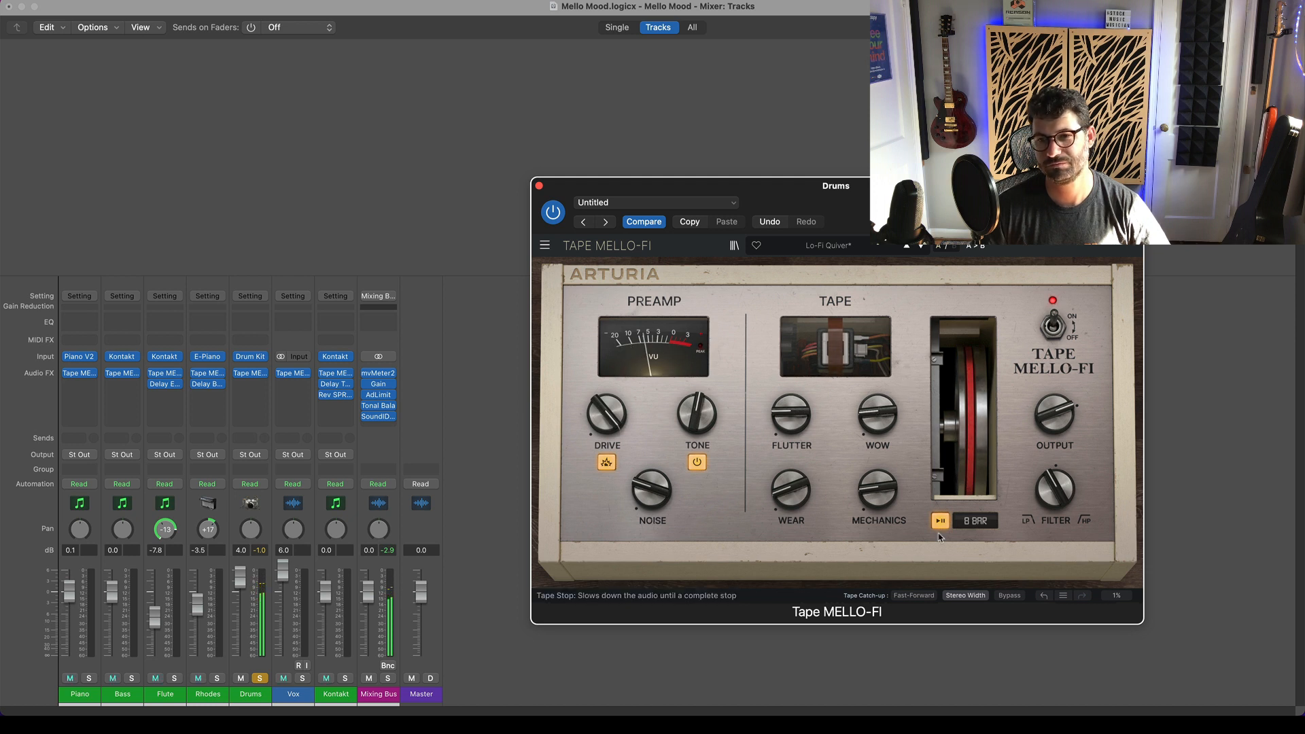
left_click(940, 520)
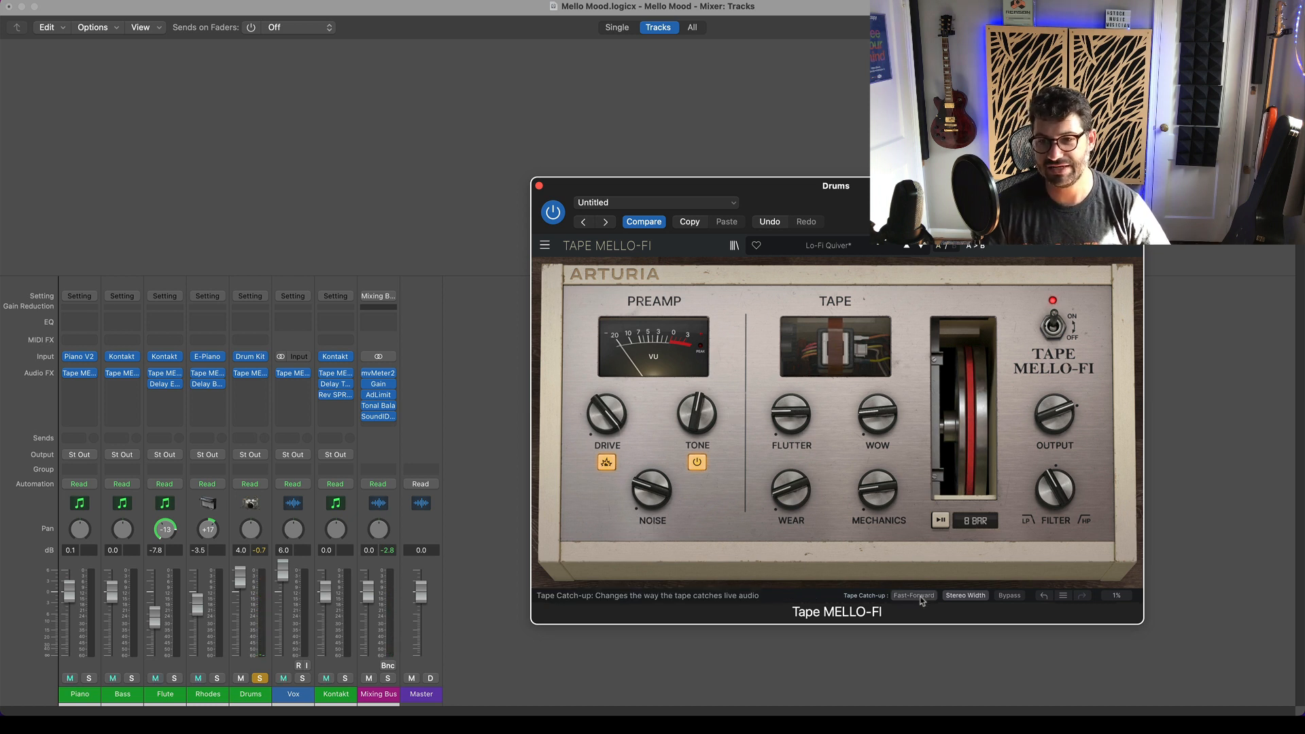
left_click(913, 596)
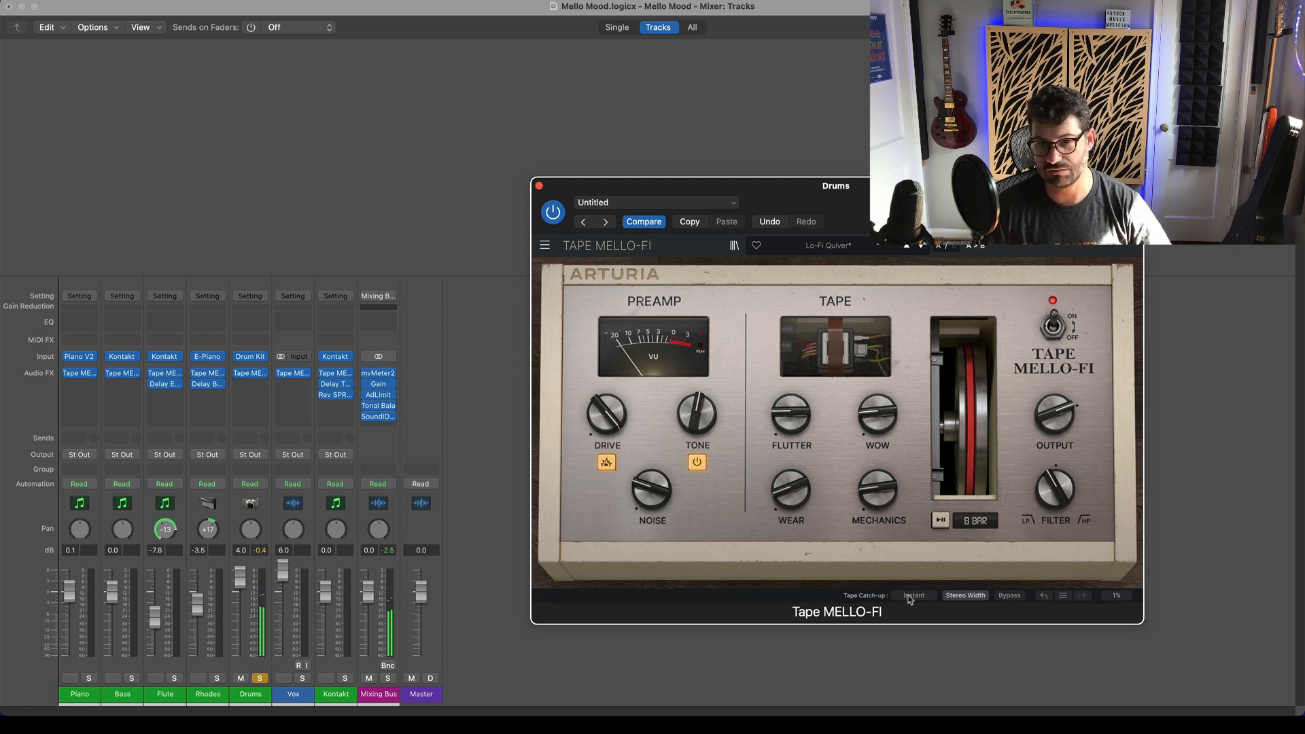
left_click(941, 520)
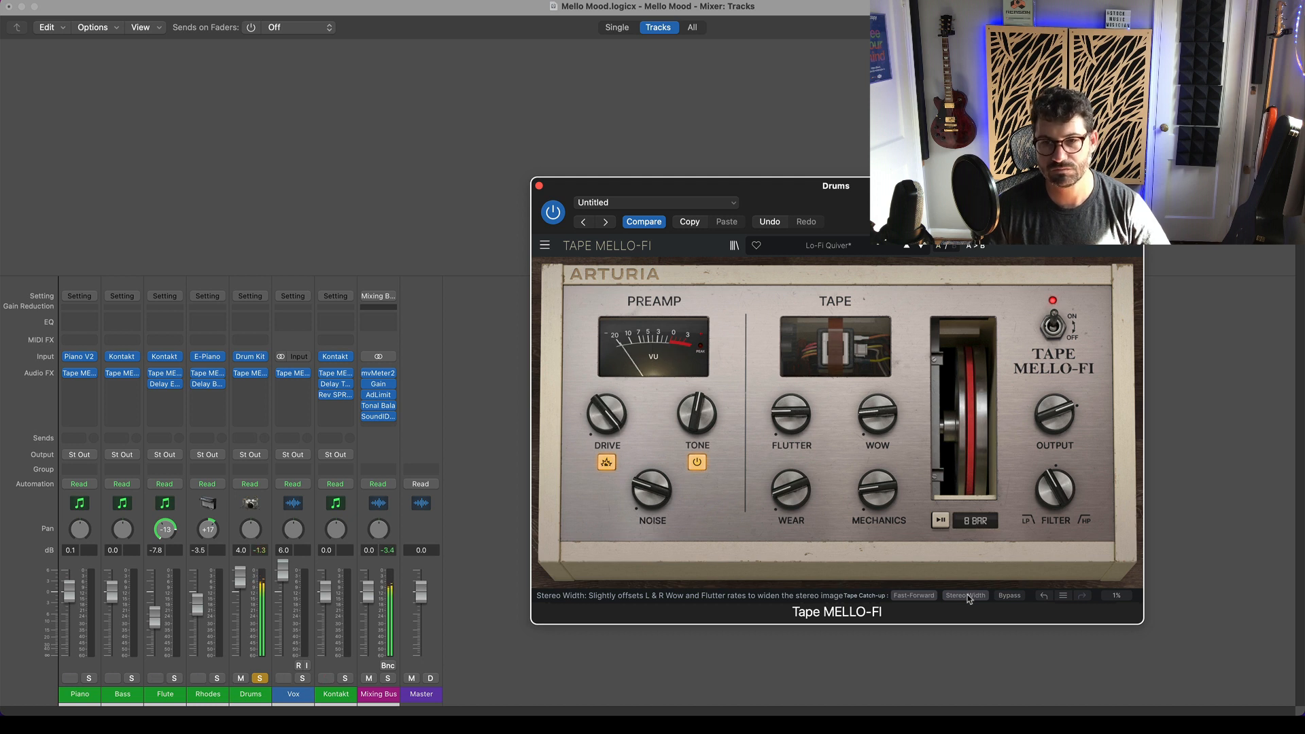
Switch Stereo Width on then off, adjust the WOW knob, and close Tape MELLO-FI
left_click_drag(605, 415, 605, 391)
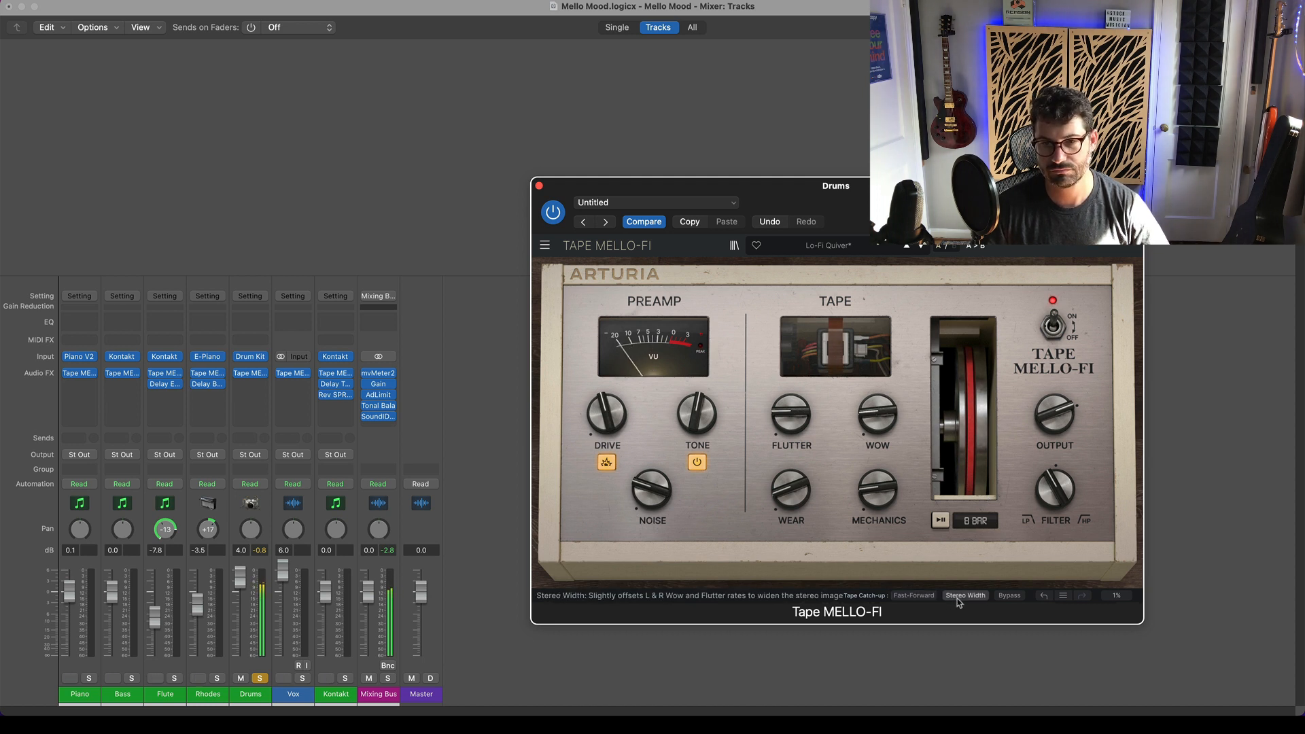
left_click_drag(606, 416, 605, 400)
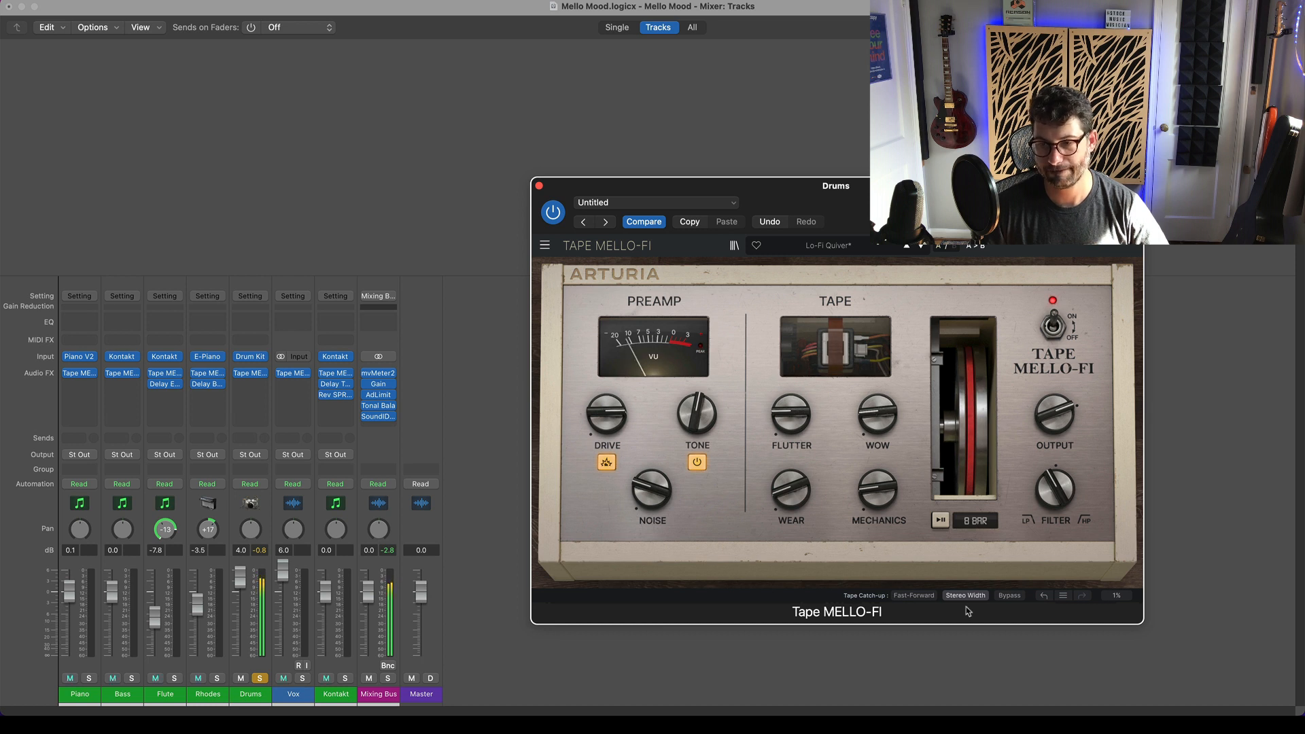
mouse_move(965, 595)
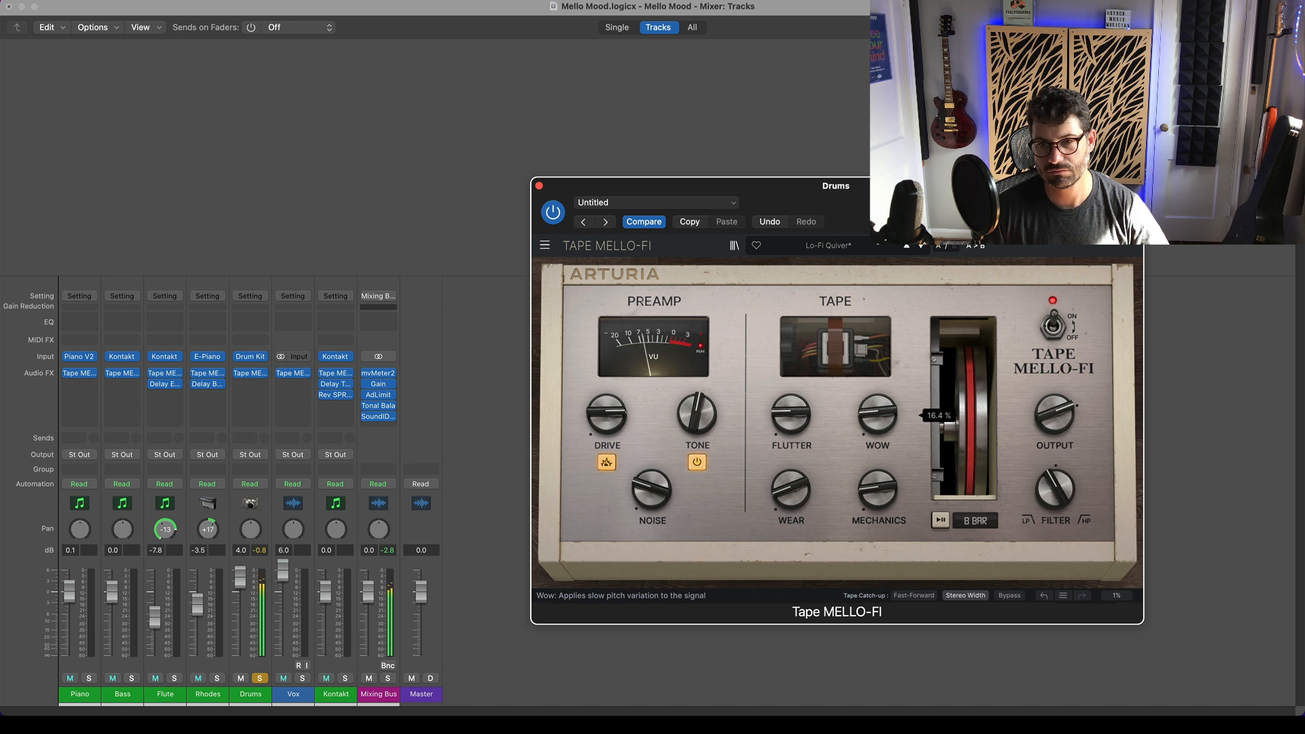
left_click_drag(789, 414, 795, 403)
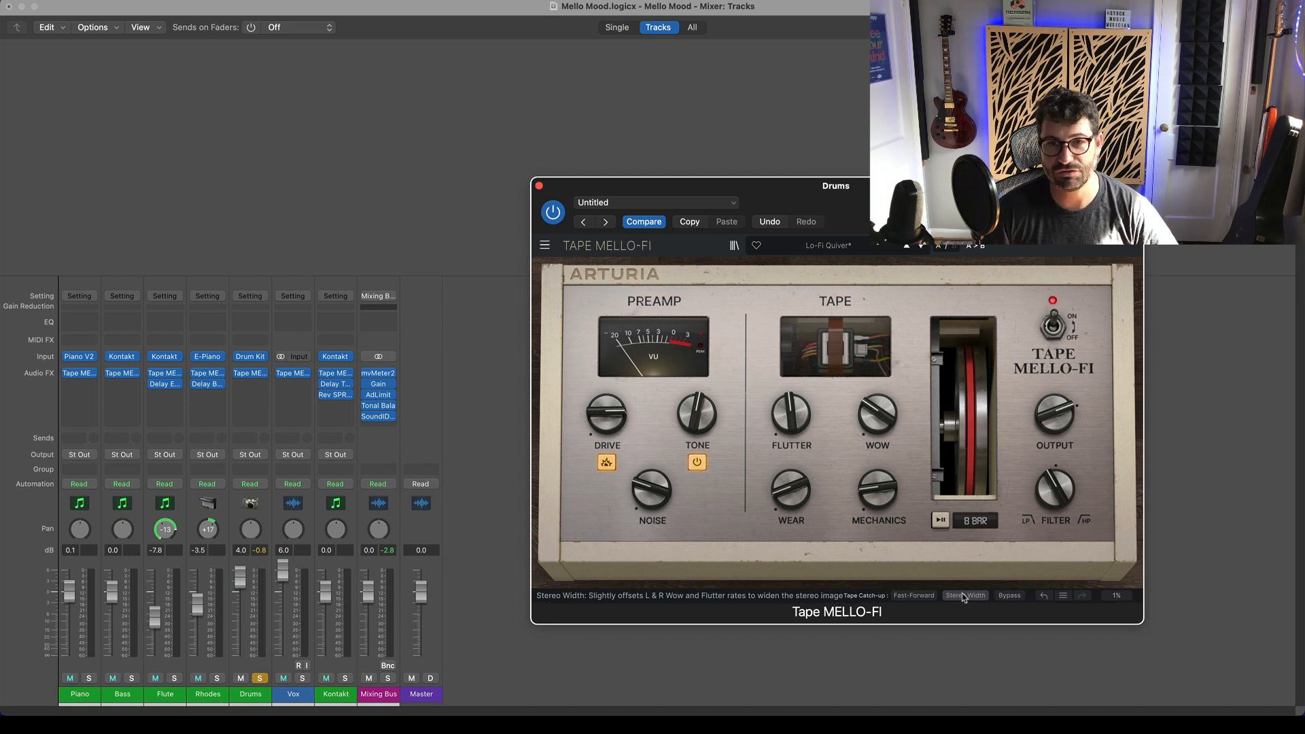
mouse_move(450, 145)
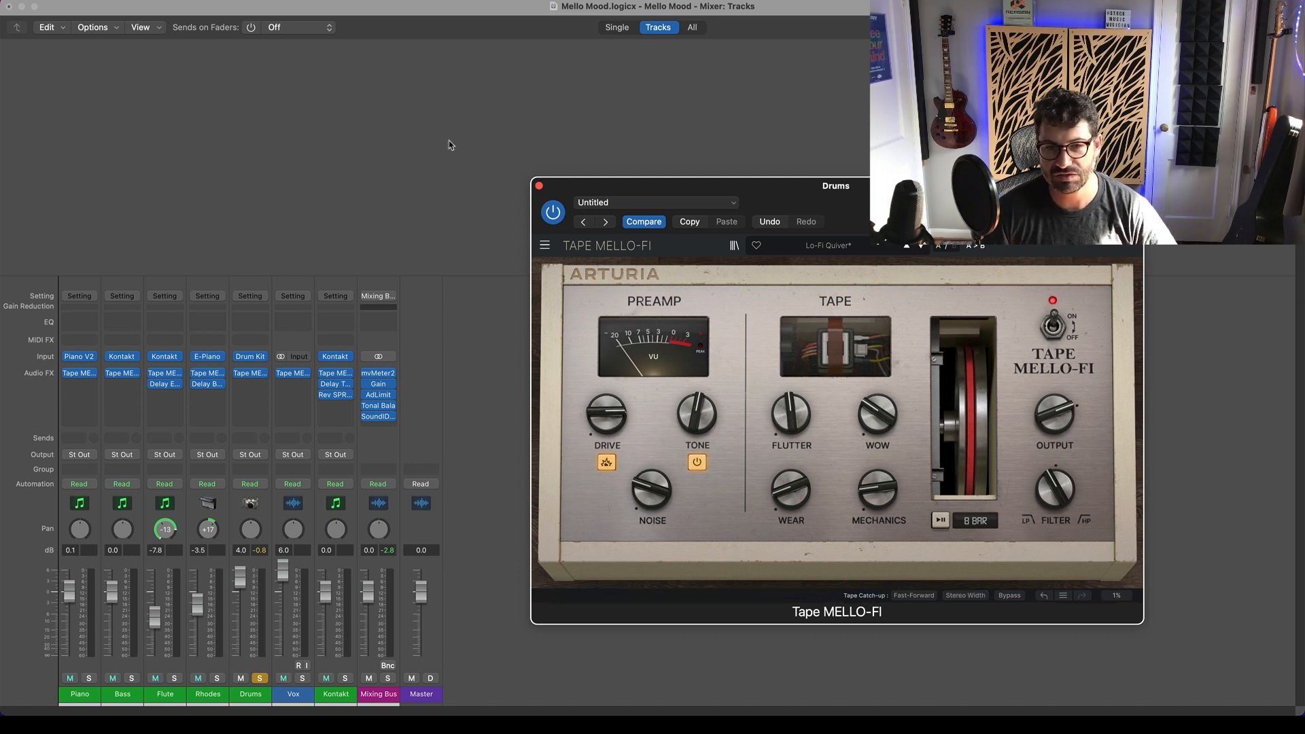
left_click(540, 185)
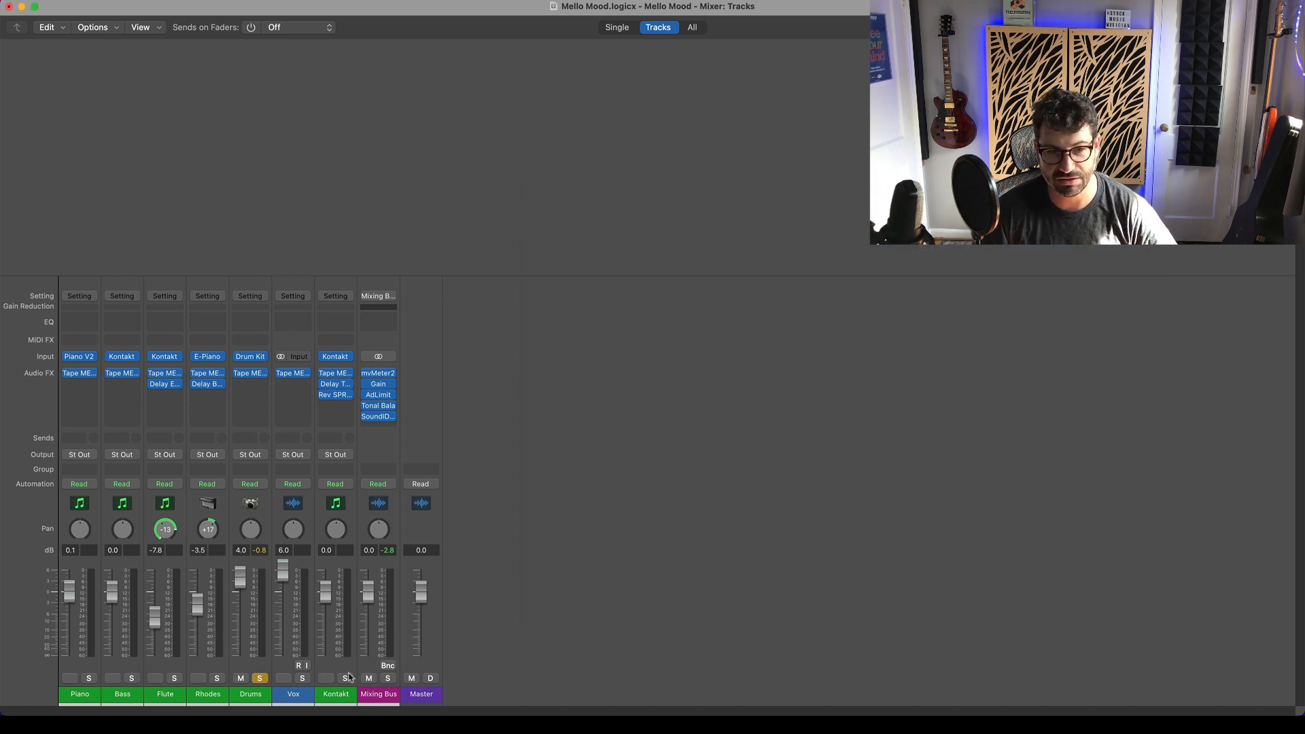